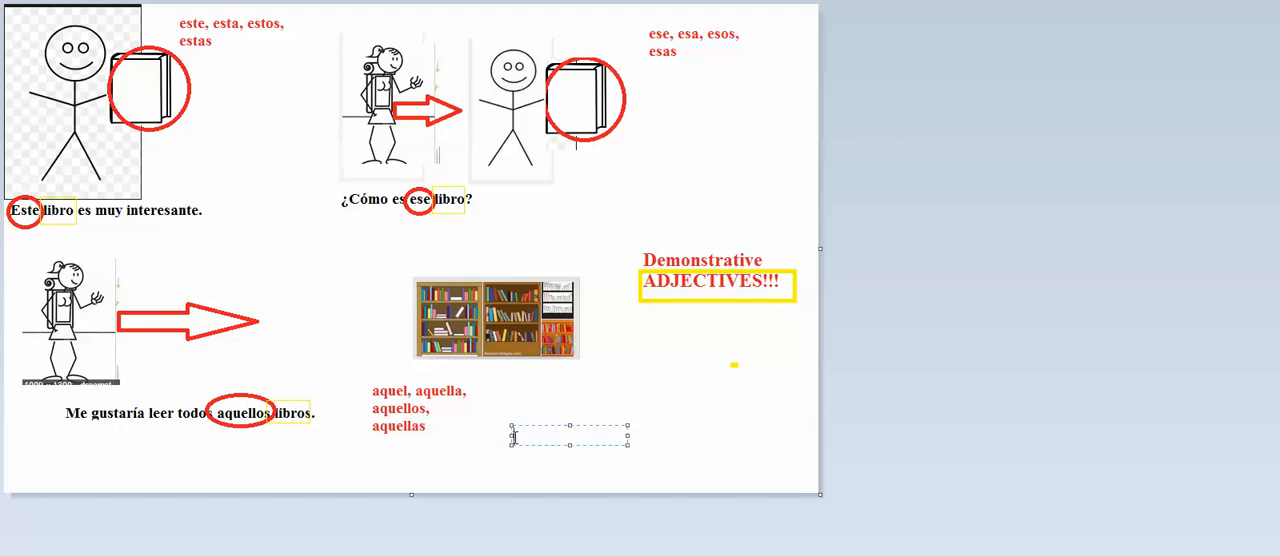
- Type the gloss "This, that, these and those." in a new text box below the aquel list
type("THis")
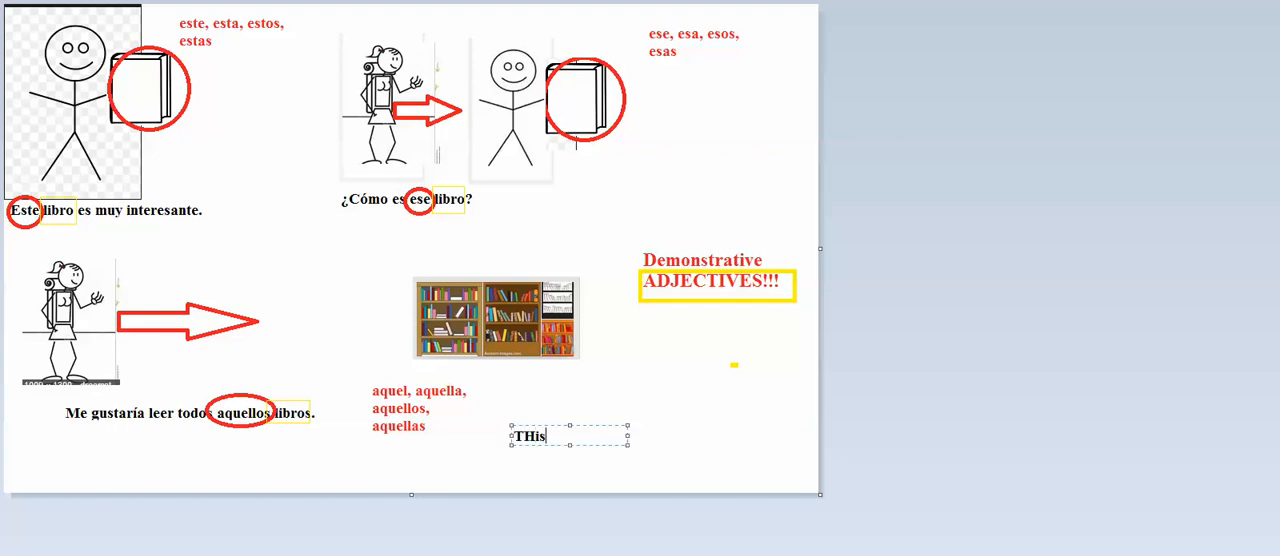
key("Backspace")
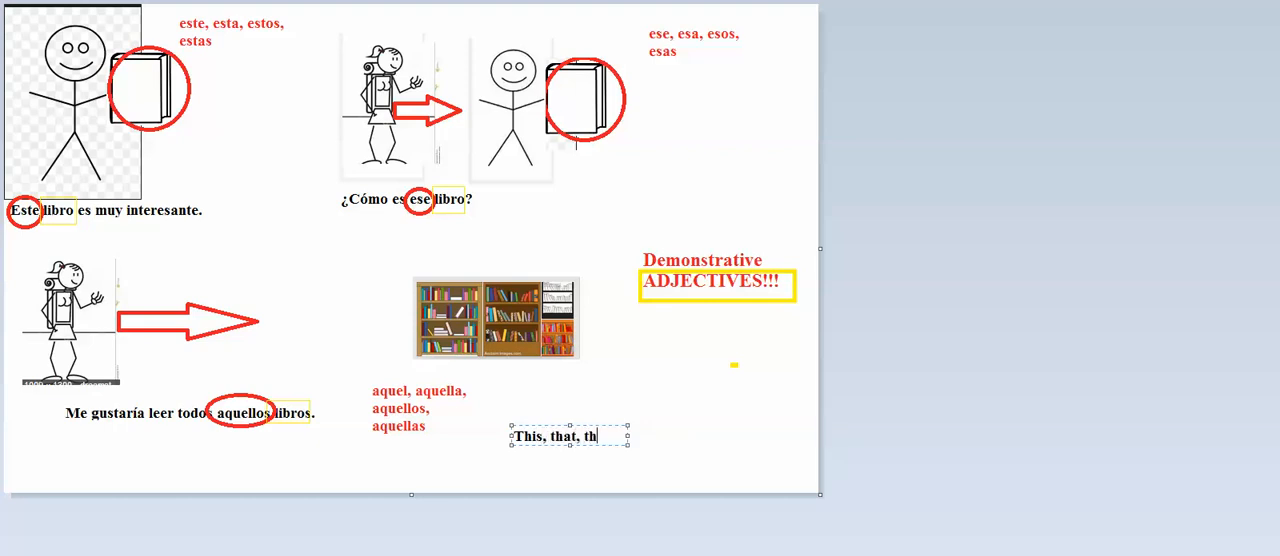
type("ese and those.")
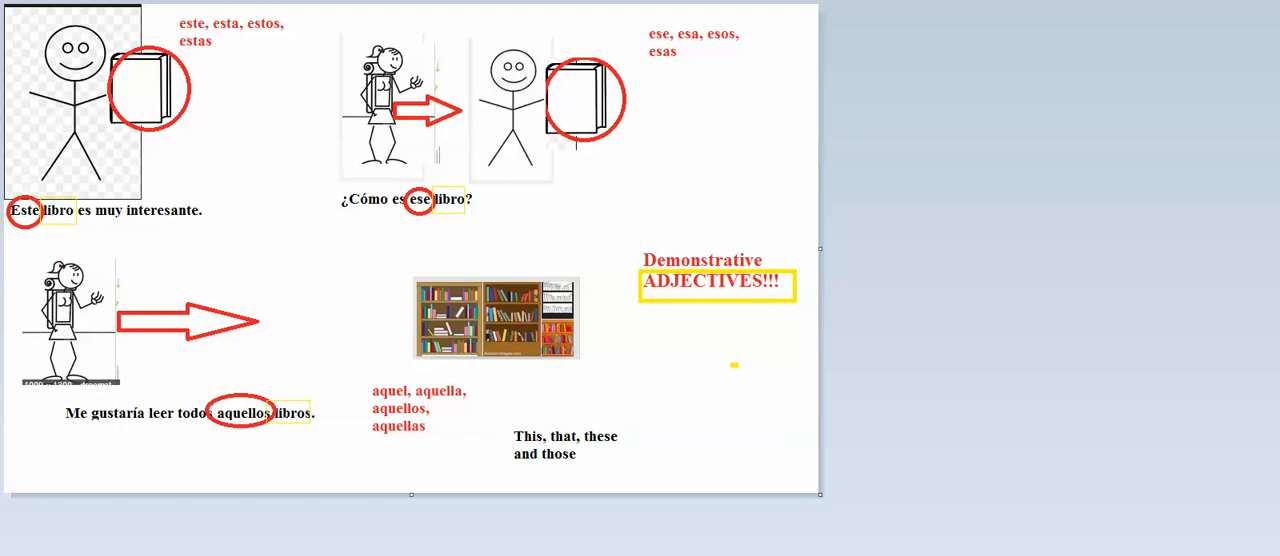
left_click(564, 444)
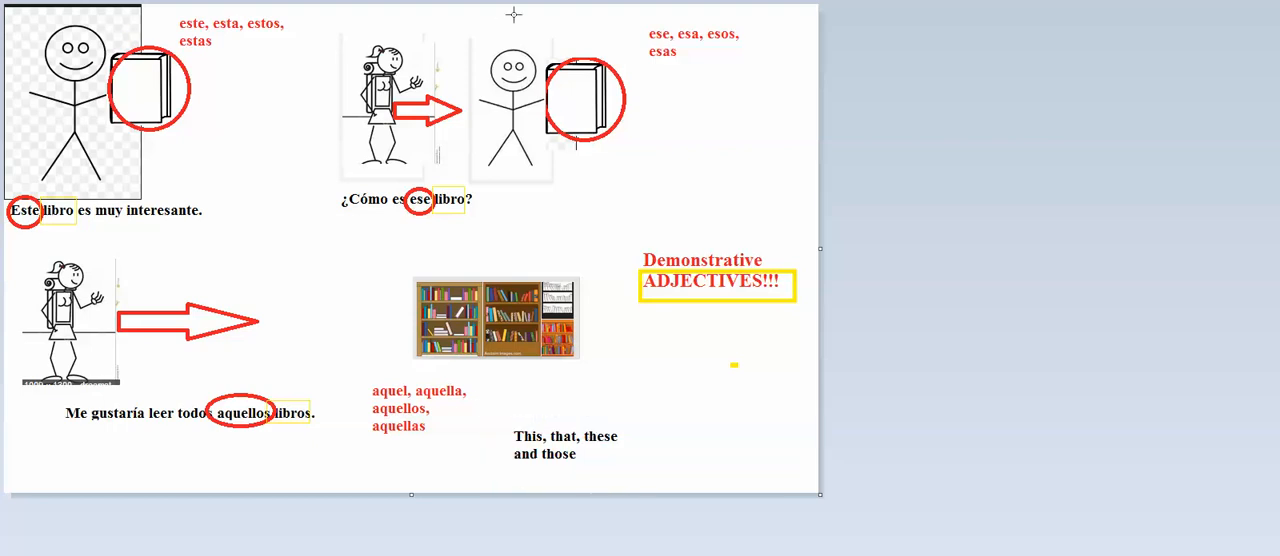
- Select the "This, that, these and those" text box to give it a red outline
left_click(564, 444)
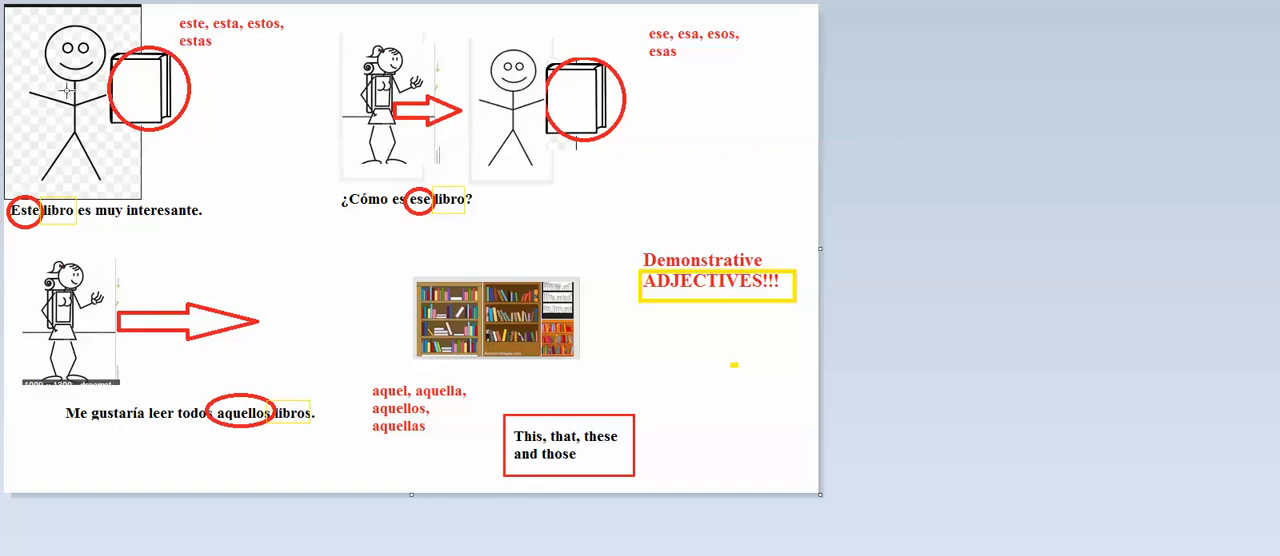
mouse_move(484, 100)
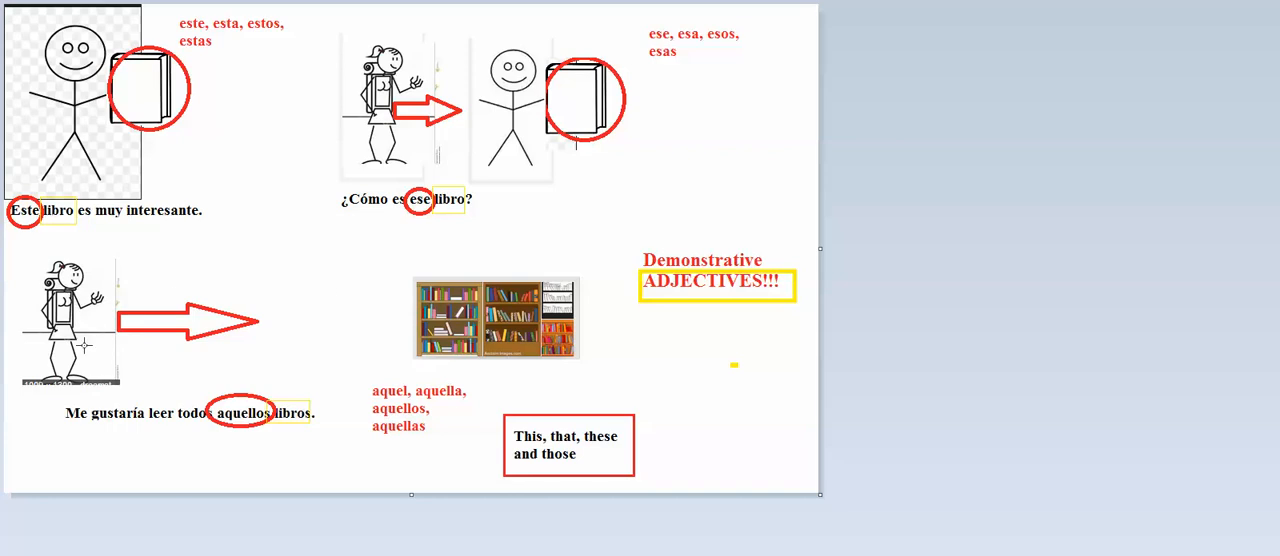
mouse_move(316, 312)
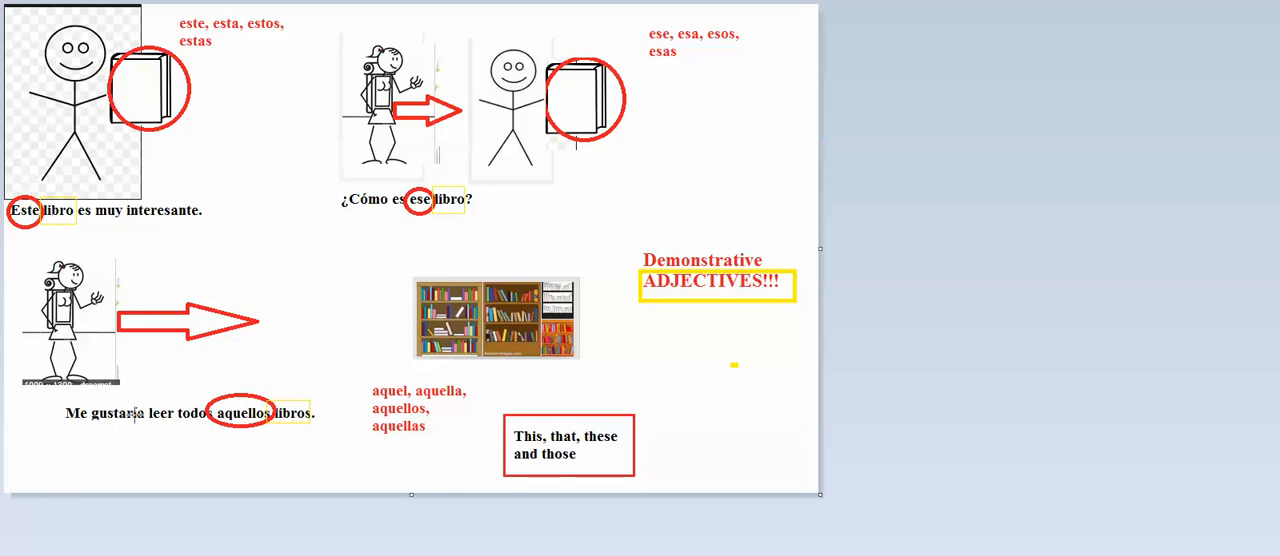
mouse_move(232, 48)
type("Esta ma")
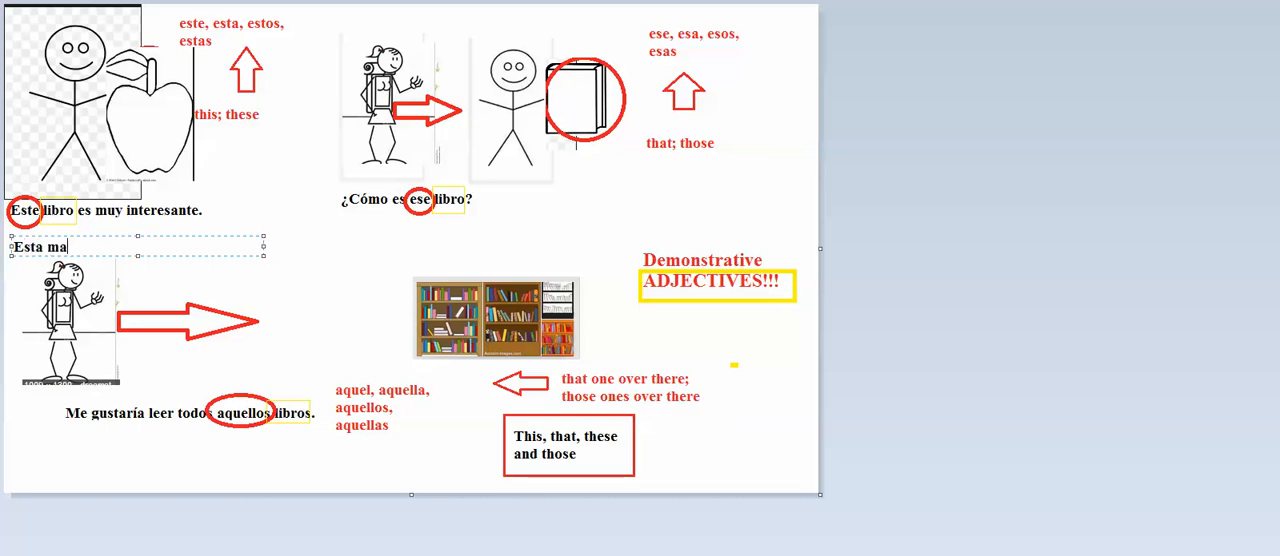
- Type the example sentence "Esta manzana es muy deliciosa." under the first example
type("nzana")
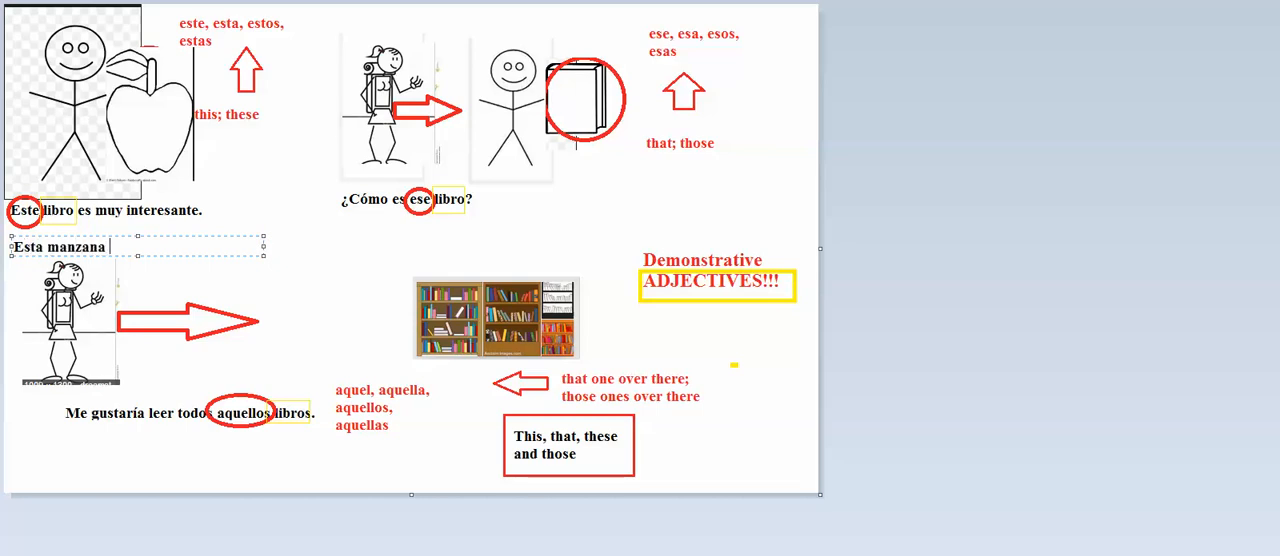
type("es muy deliciosa.")
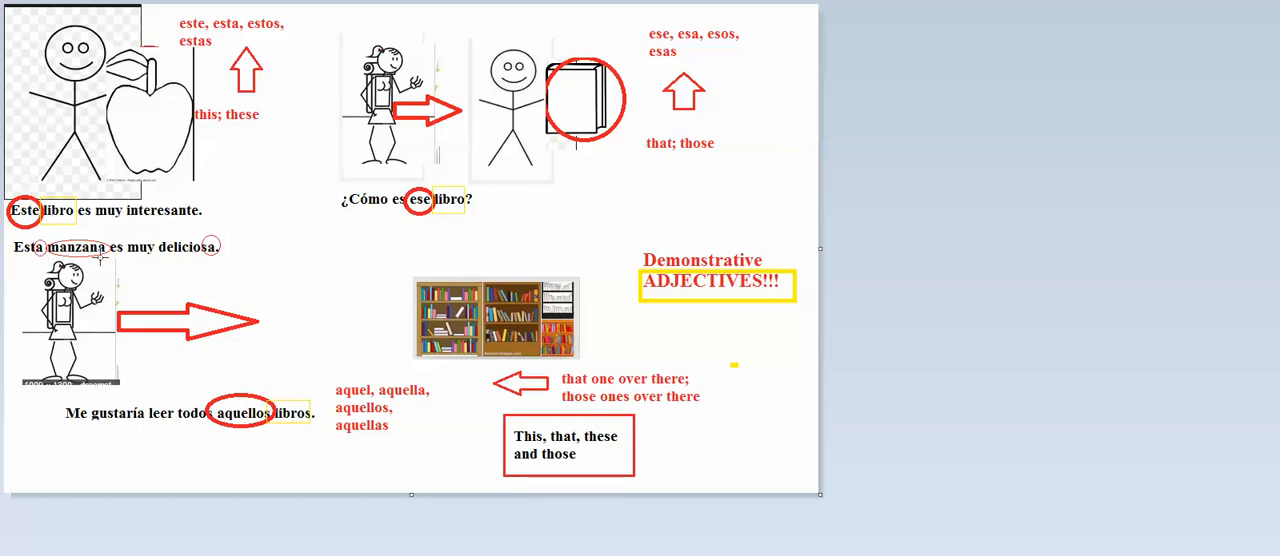
mouse_move(628, 76)
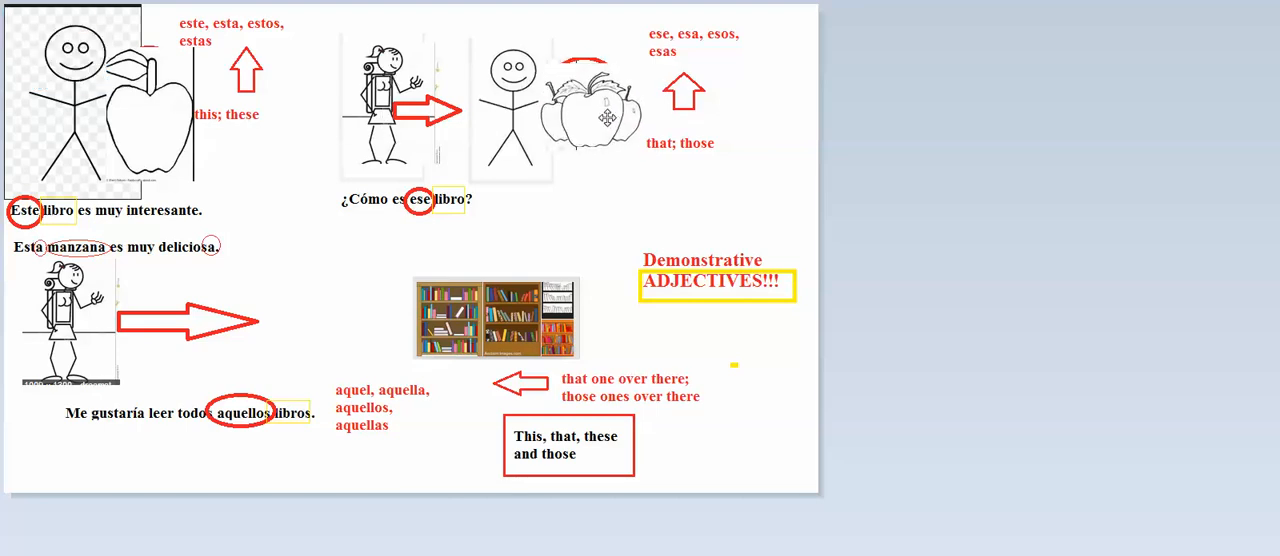
- Place the apples picture and type "¿Cómo son esas manzanas?" beneath "¿Cómo es ese libro?"
left_click(596, 112)
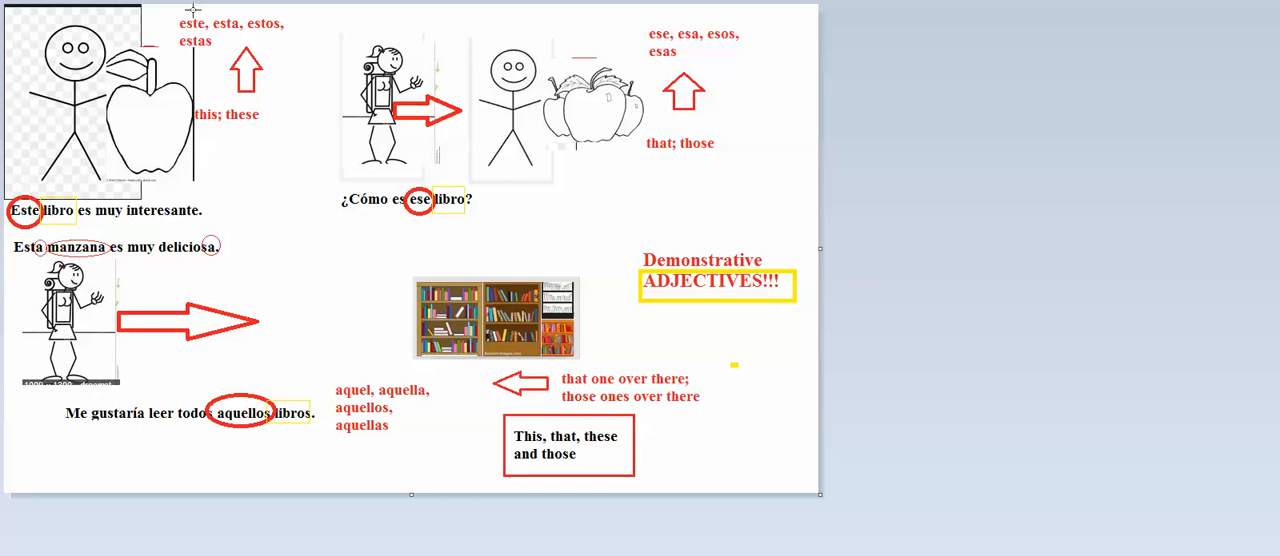
mouse_move(342, 224)
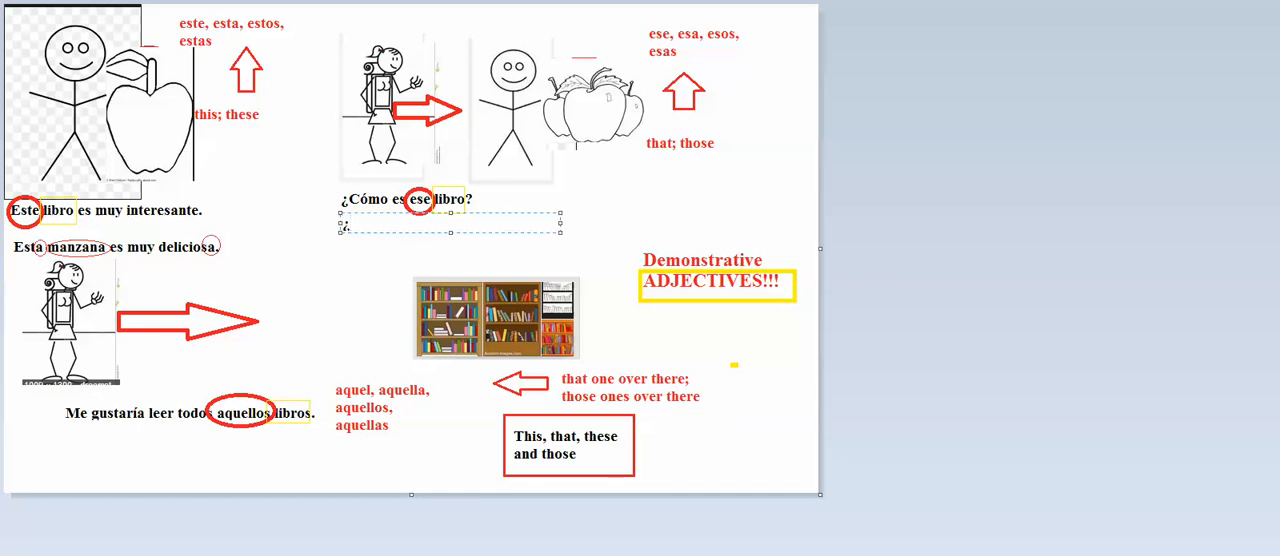
type("¿Cómo son")
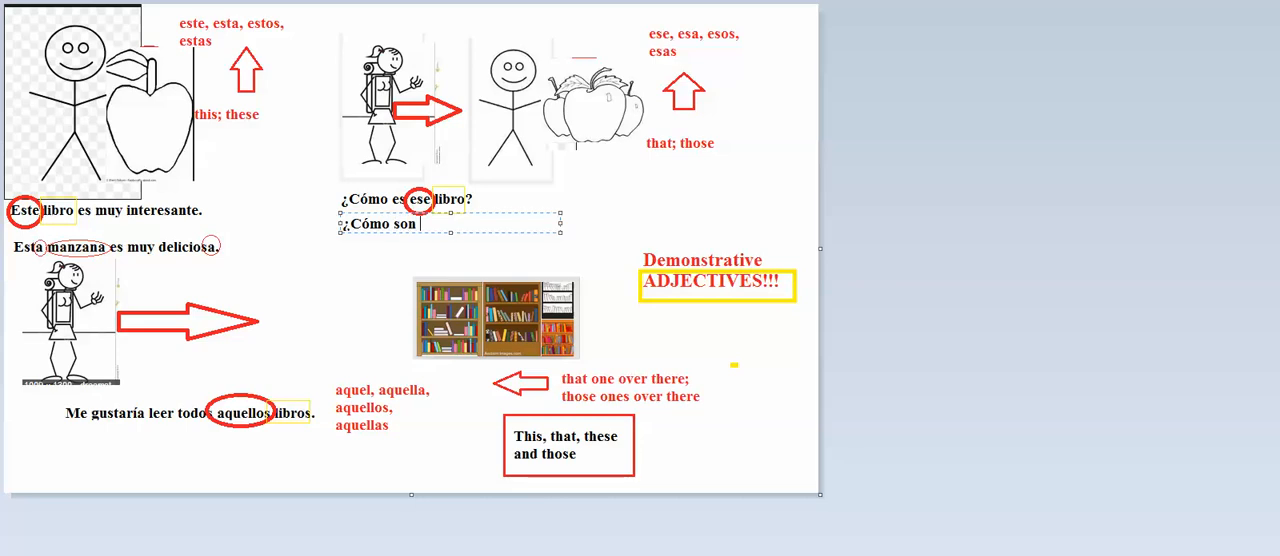
type("esas")
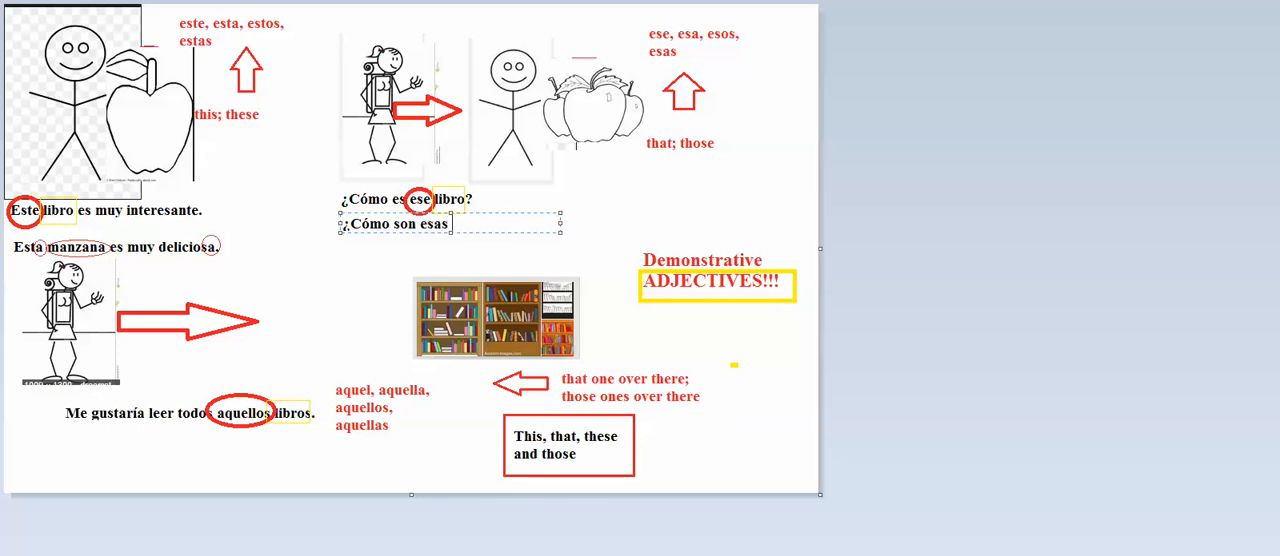
type("manzana")
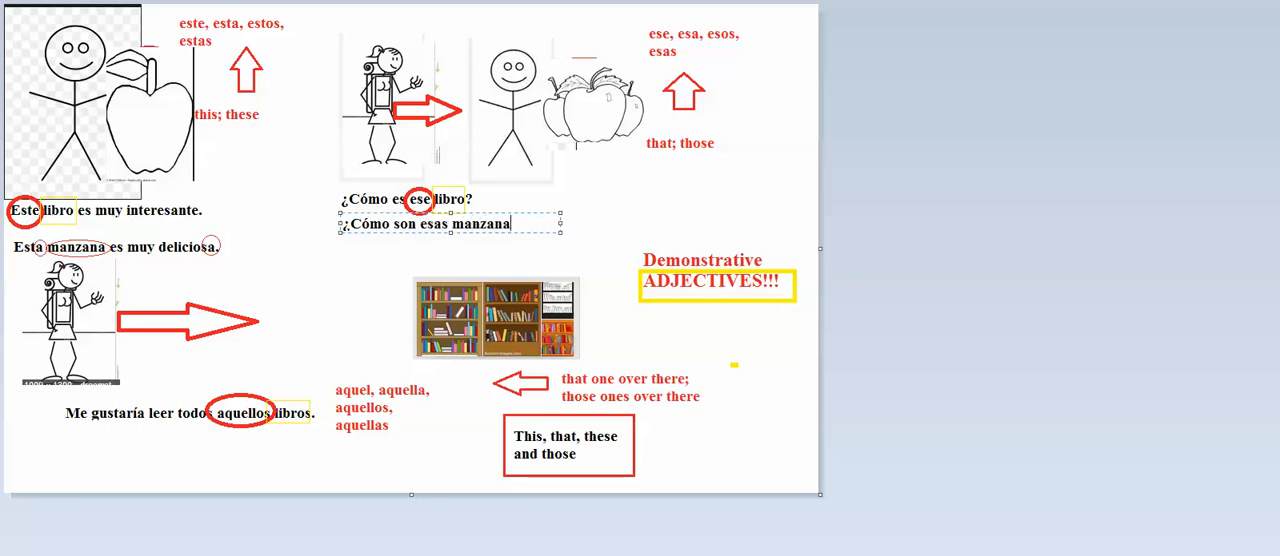
type("as?")
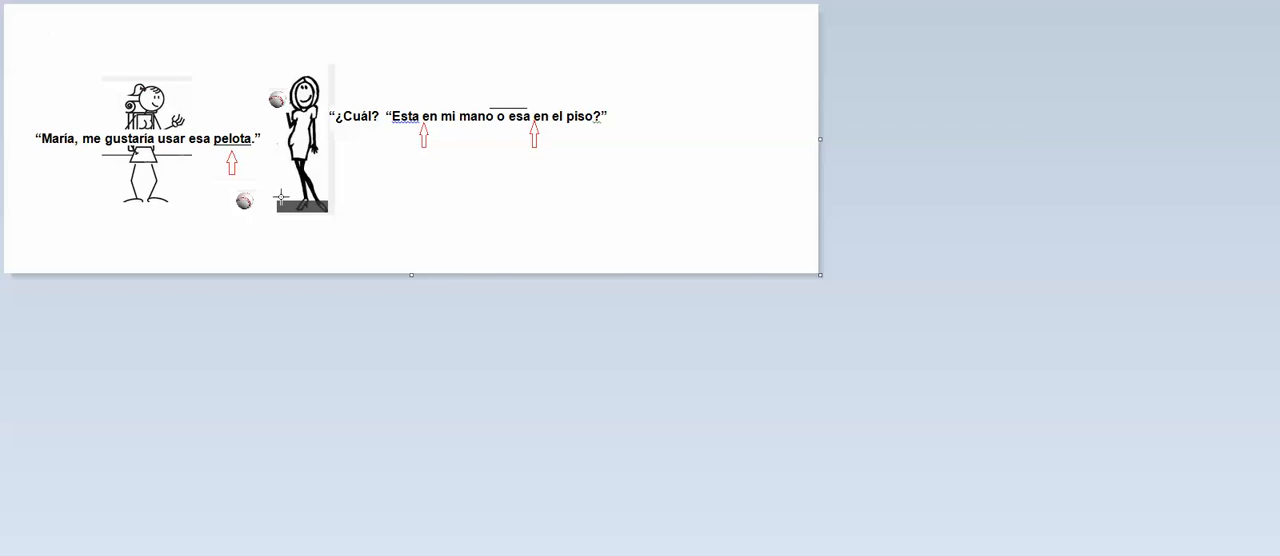
mouse_move(430, 128)
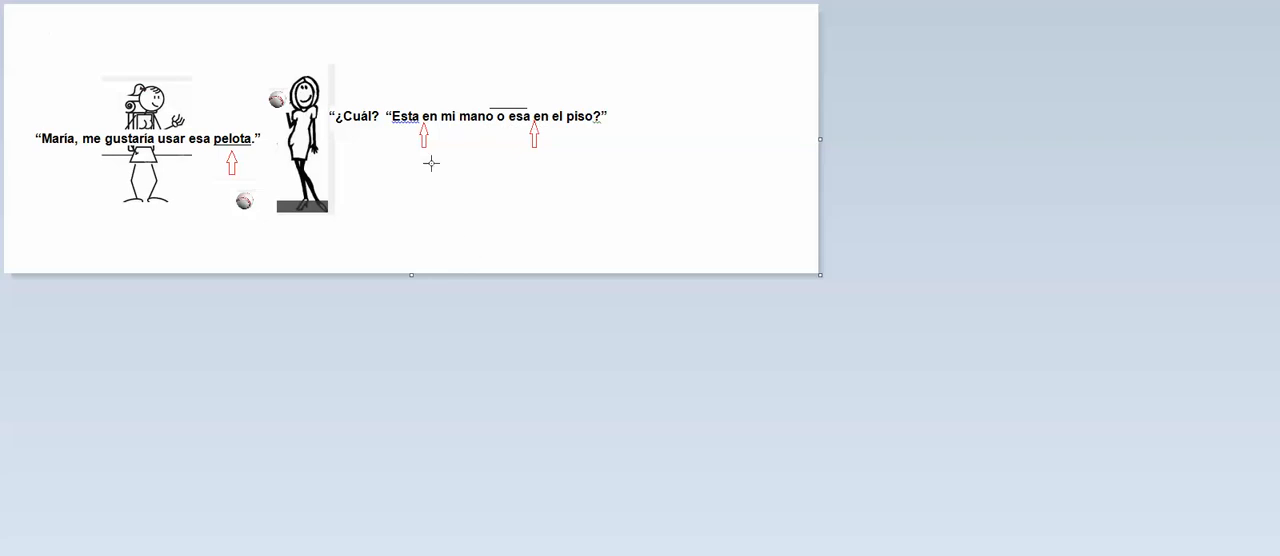
mouse_move(556, 128)
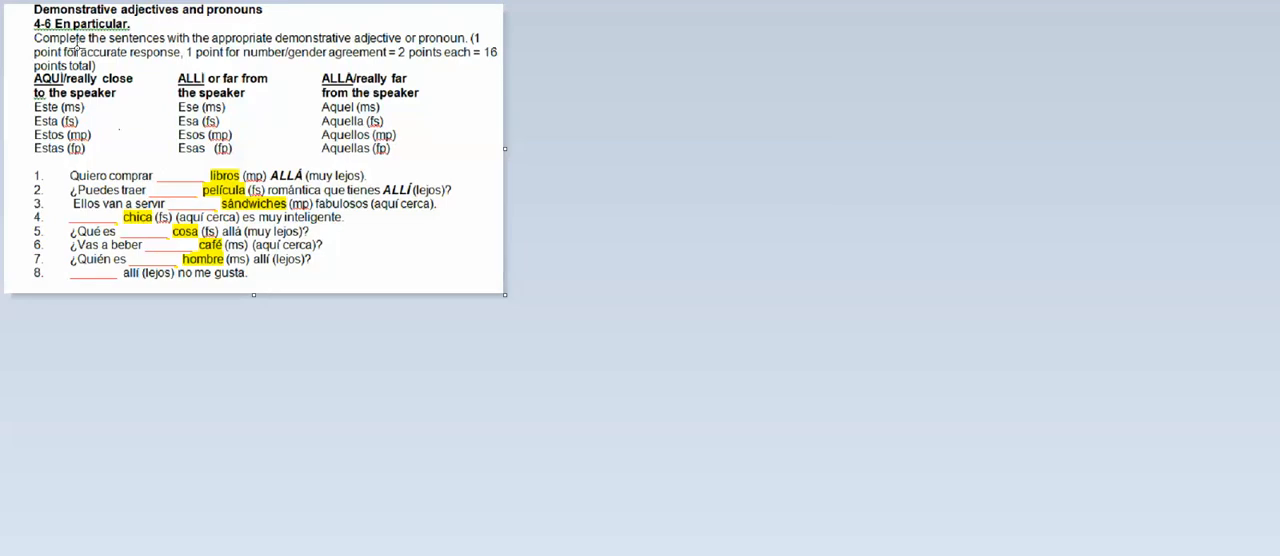
mouse_move(200, 48)
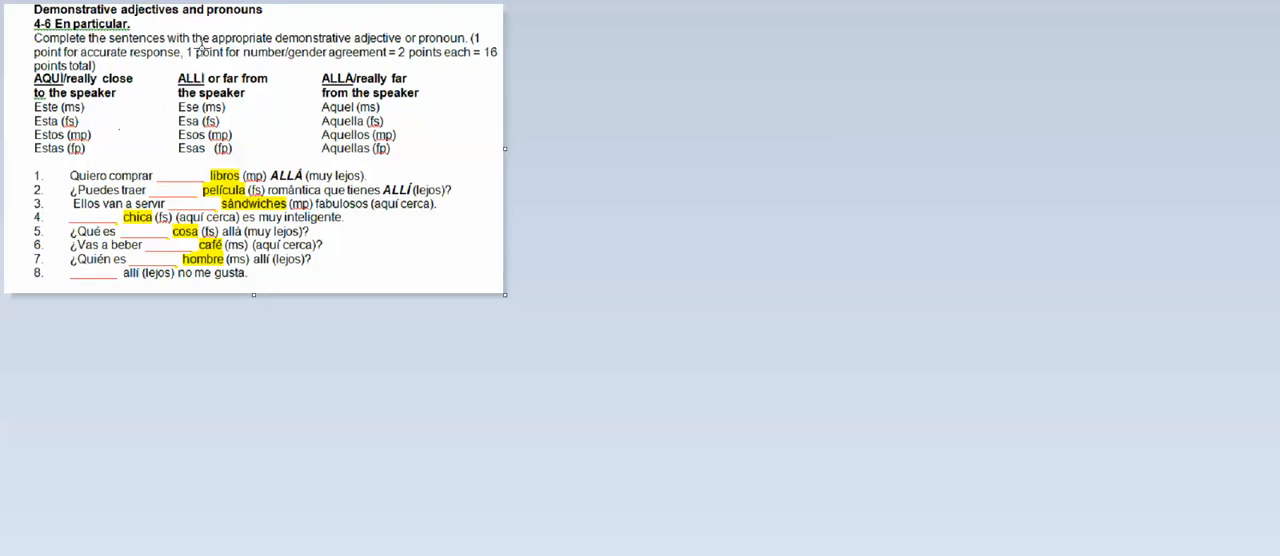
mouse_move(396, 60)
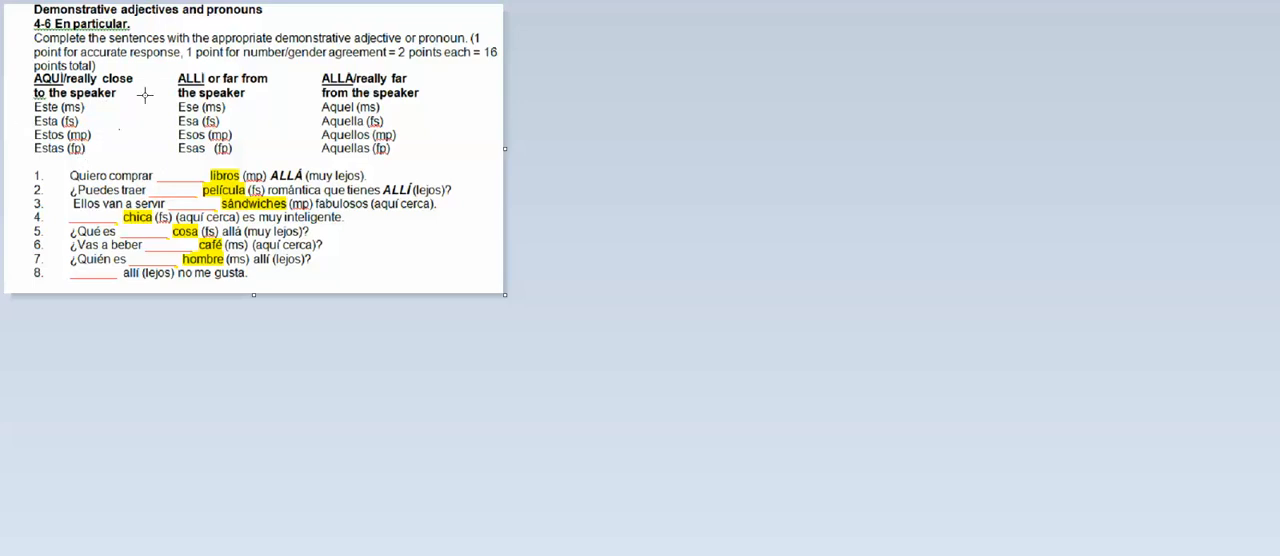
mouse_move(232, 108)
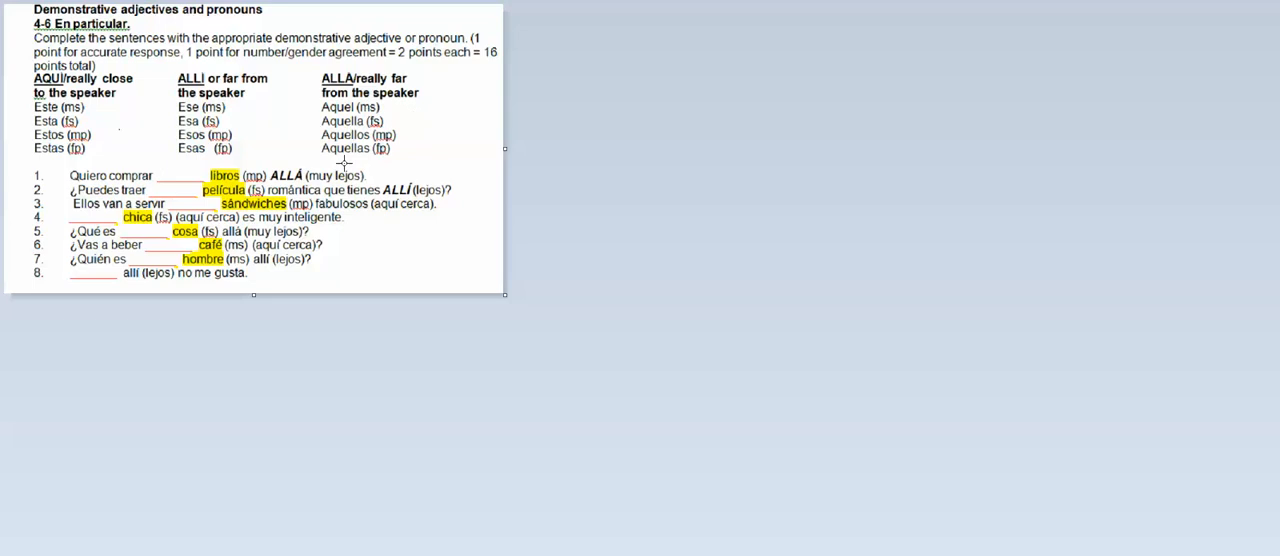
mouse_move(332, 108)
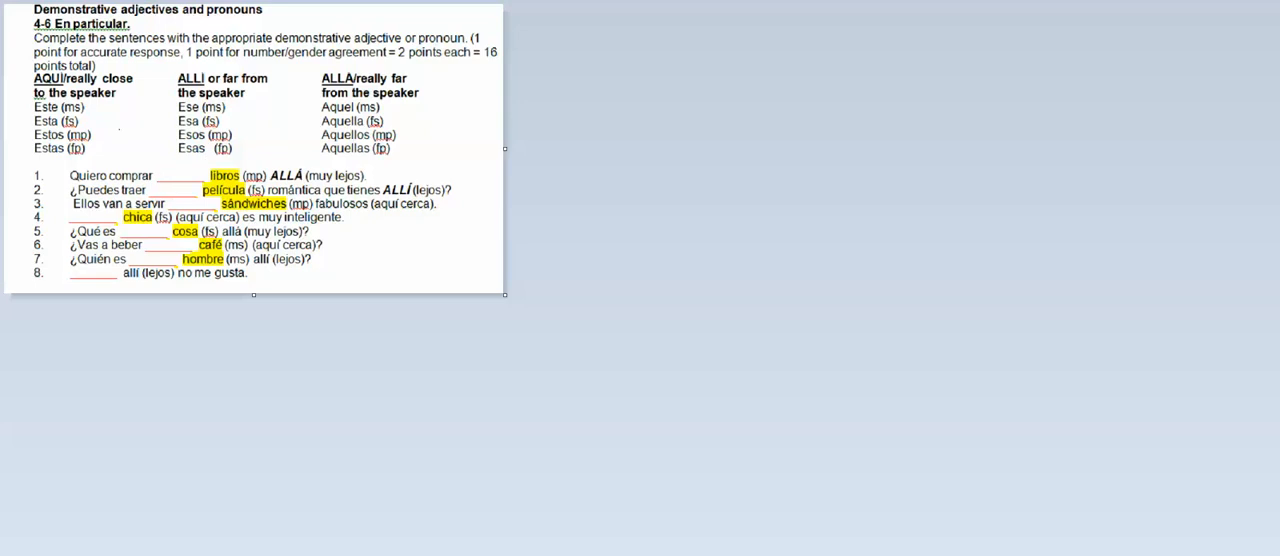
- Fill sentence 1's blank with "aquellos" in red and start sentence 2's answer
left_click(160, 176)
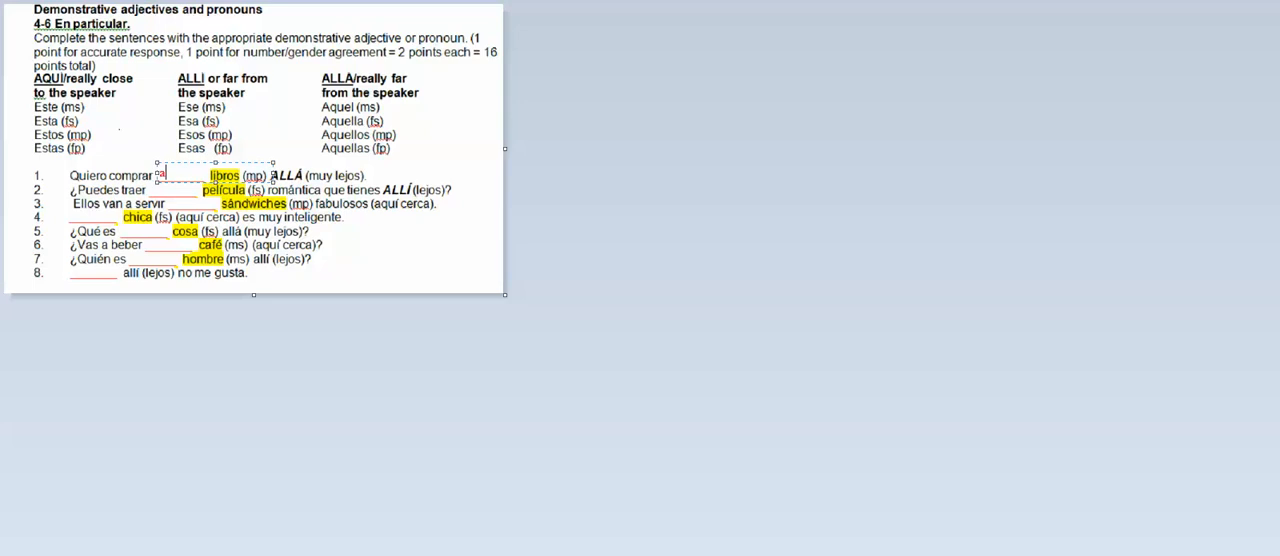
type("aquellos")
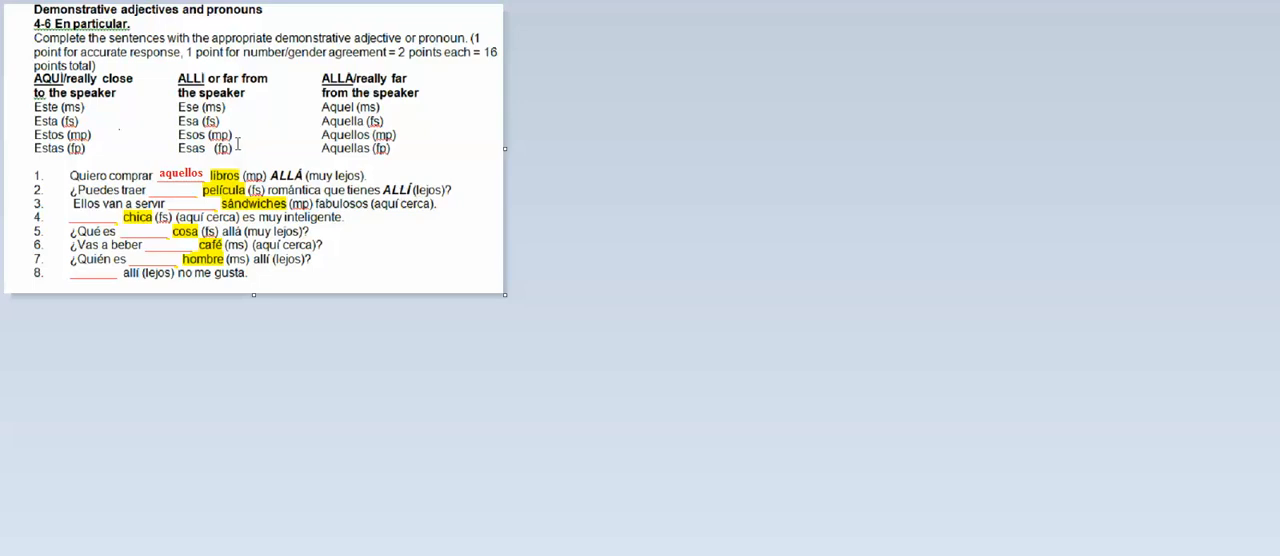
mouse_move(210, 192)
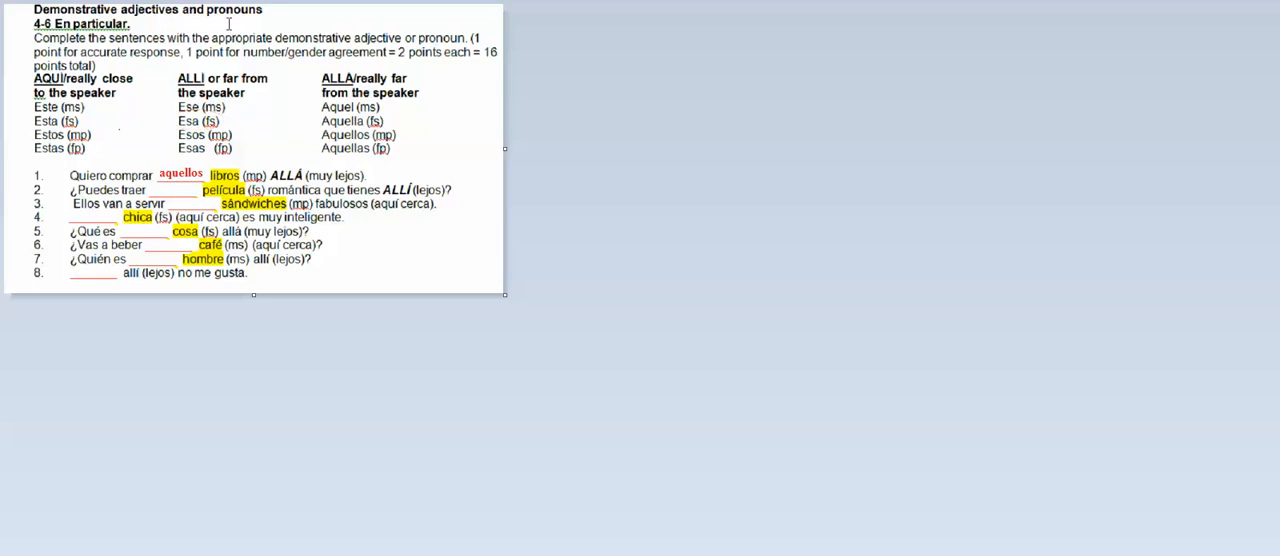
left_click(184, 190)
type("esa")
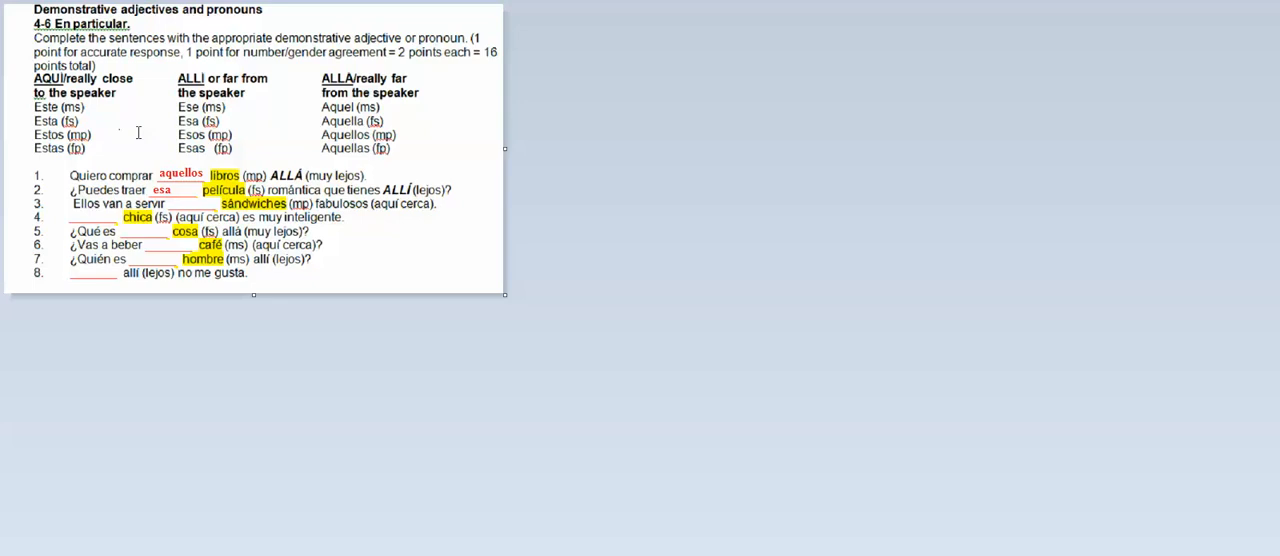
mouse_move(56, 156)
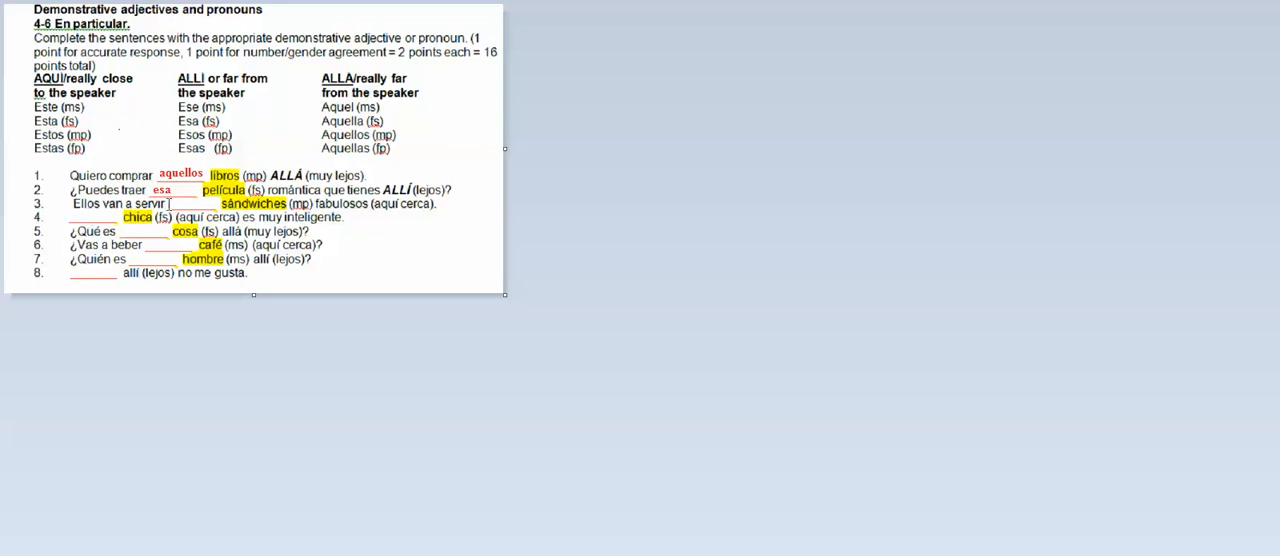
- Fill sentence 3's blank with "estos" and sentence 4's with "Aquella" in red
type("estos")
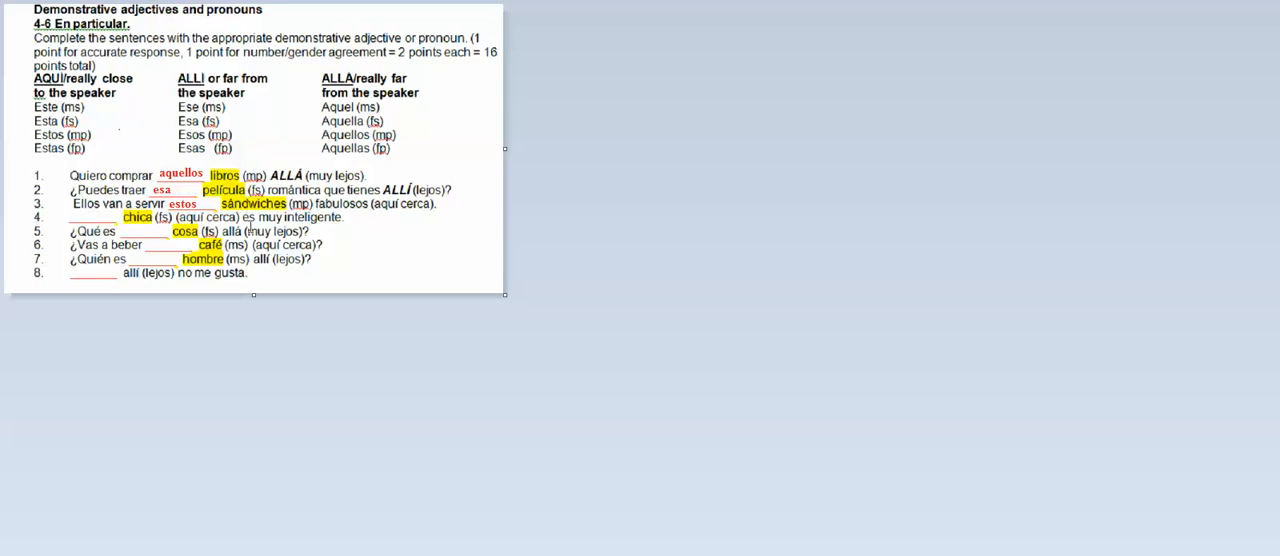
left_click(184, 232)
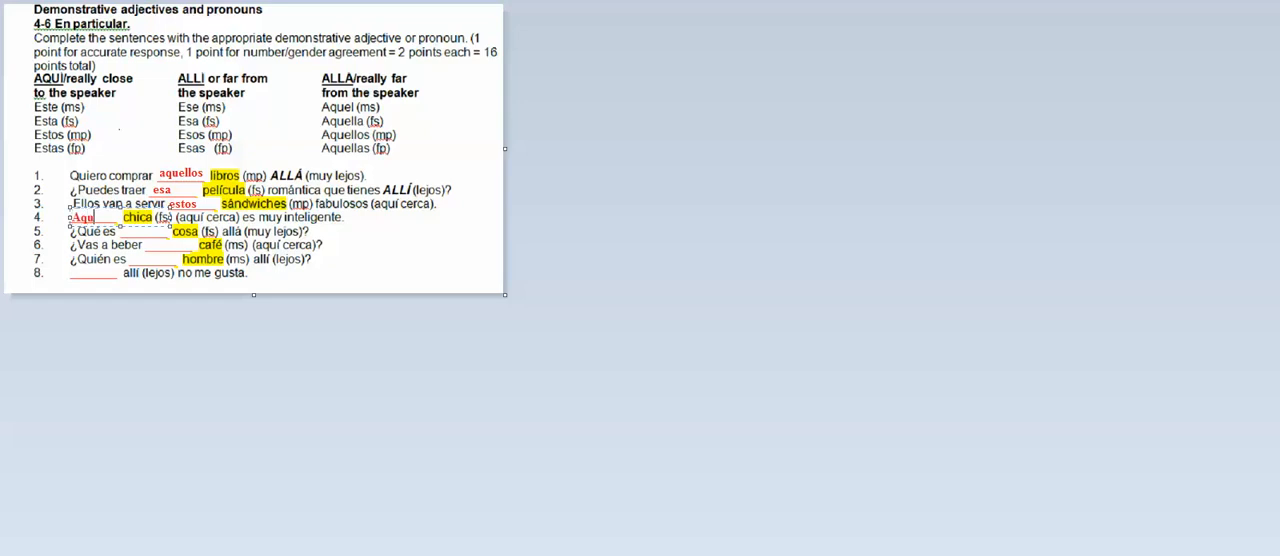
type("Aquella")
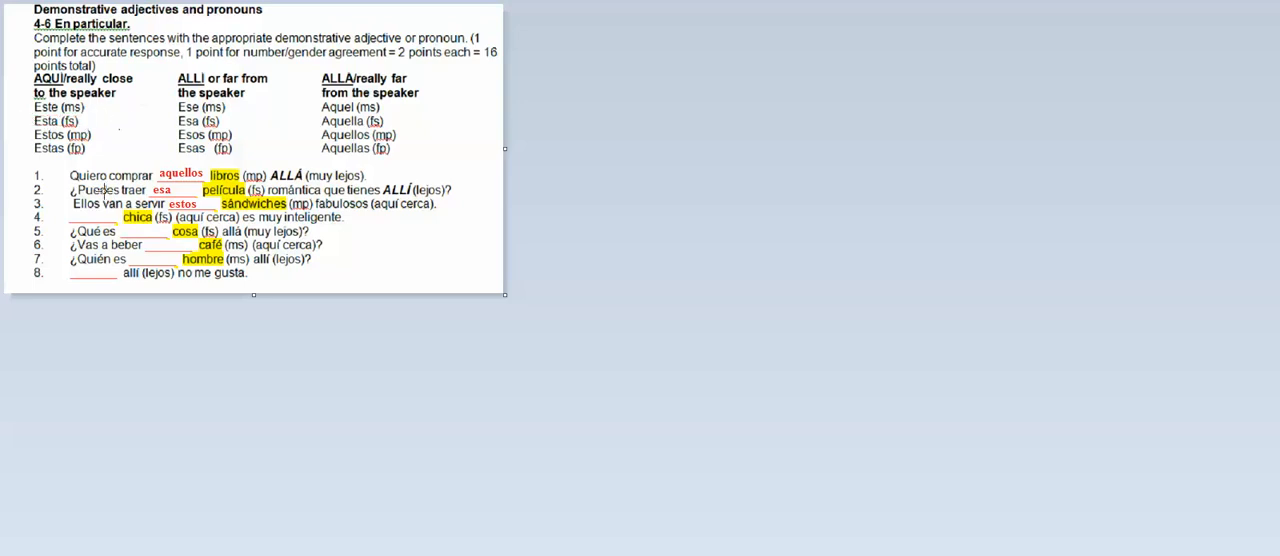
mouse_move(24, 246)
type("Esta")
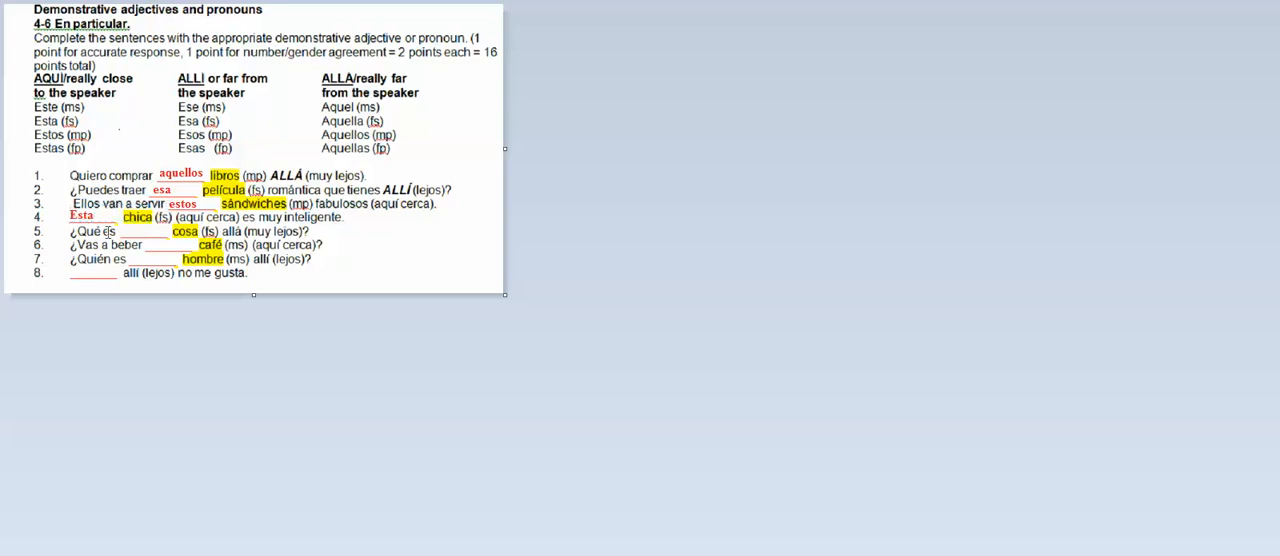
mouse_move(320, 238)
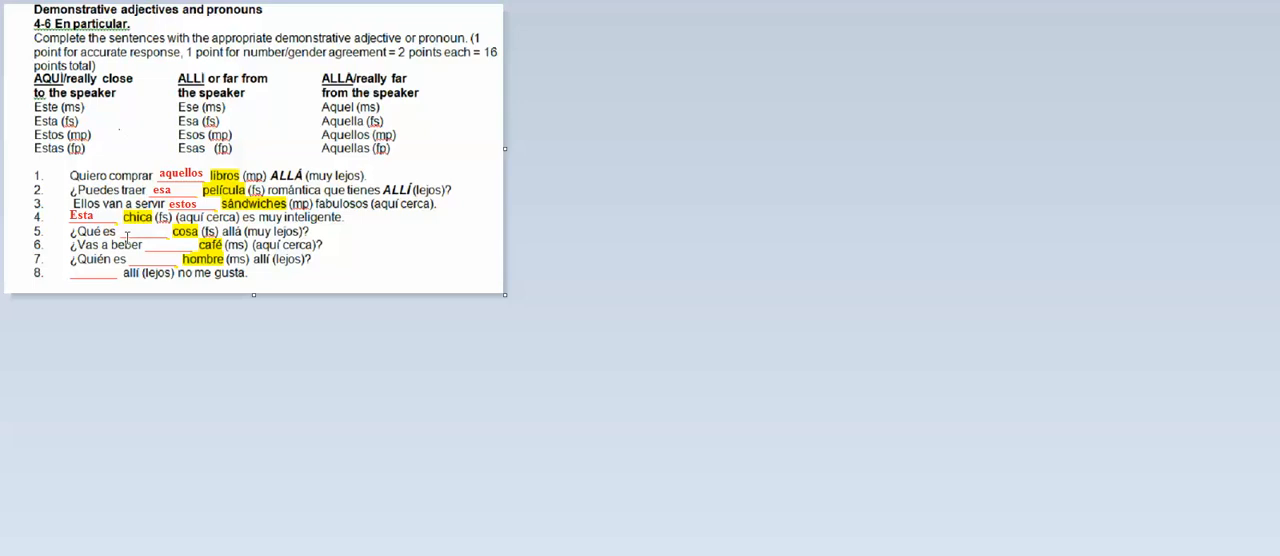
- Fill sentences 5 and 6 with the red answers "aquella" and "ese"
type("aquella")
type("est")
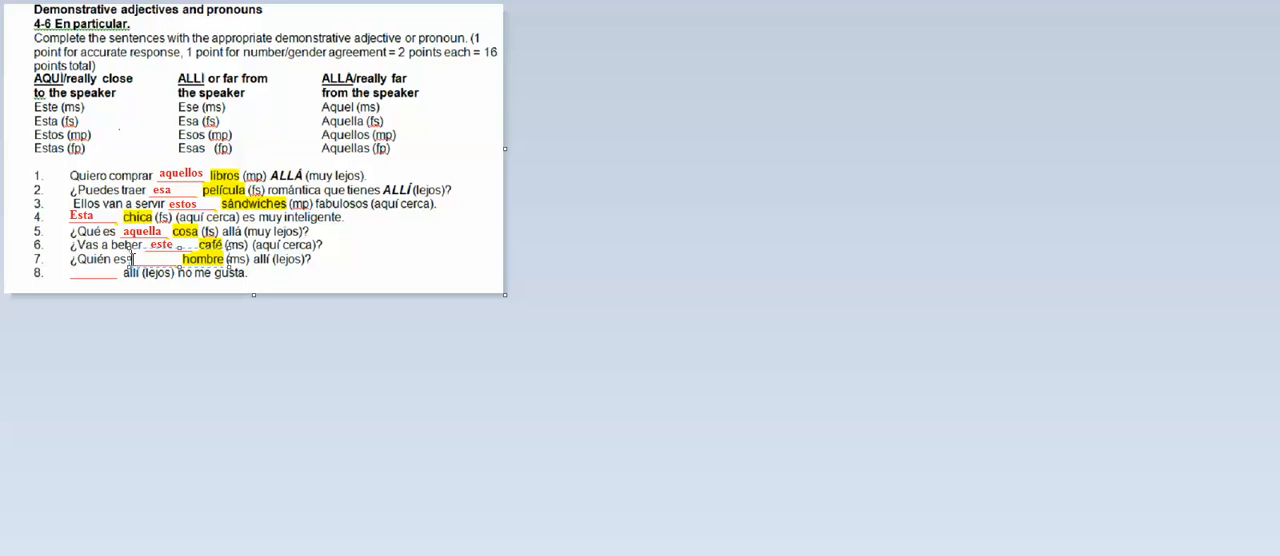
type("ese")
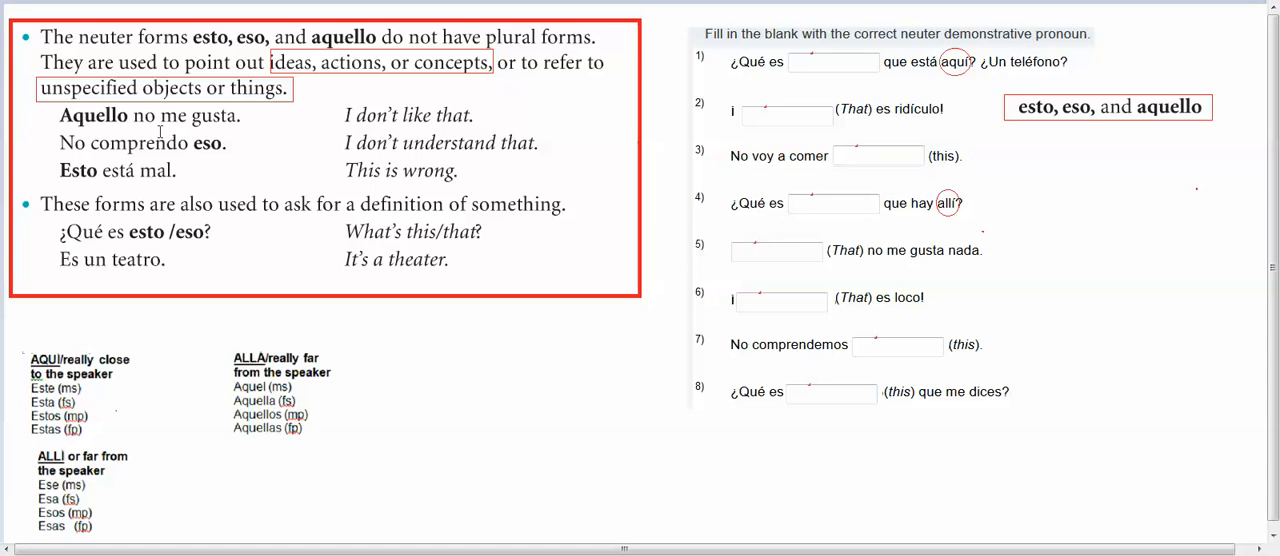
mouse_move(212, 186)
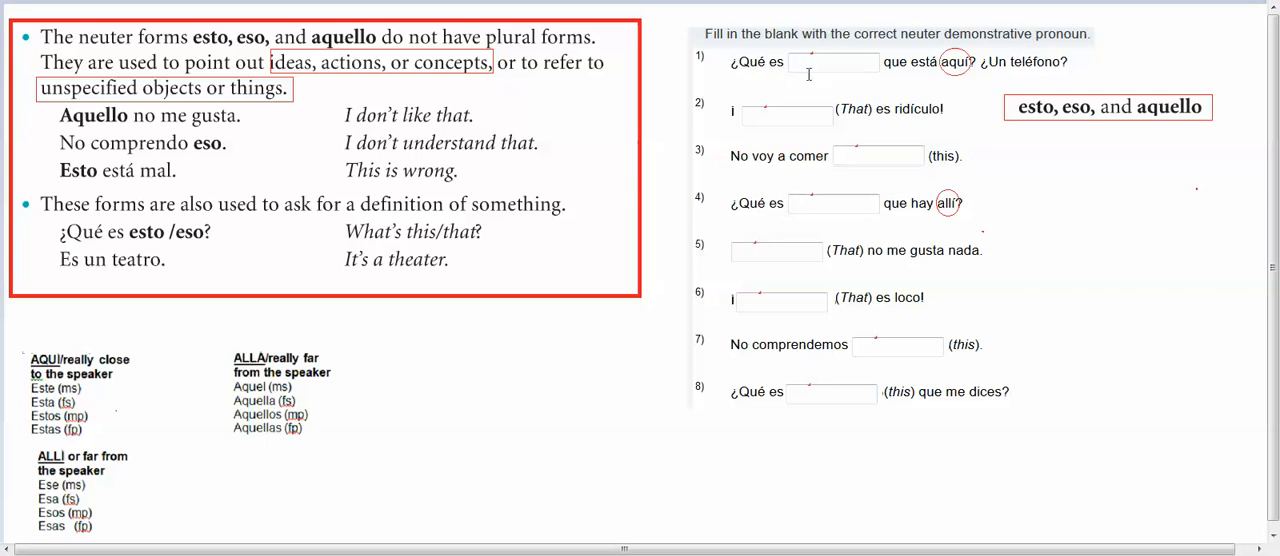
- Fill sentences 1–4 of the neuter exercise with esto, Eso, esto, eso in red
type("es")
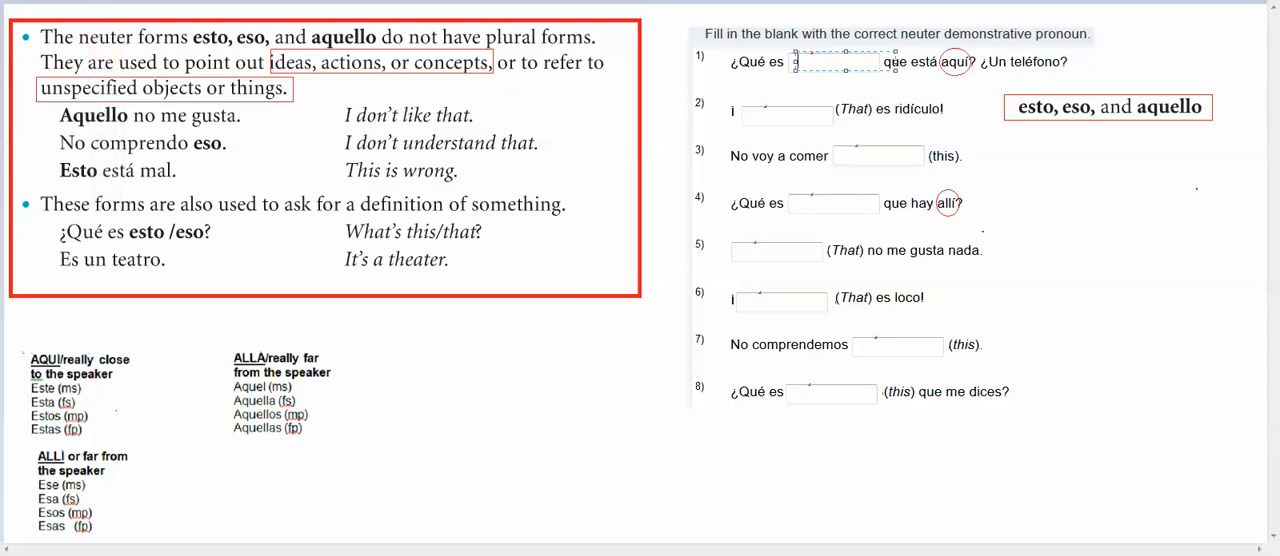
type("esto")
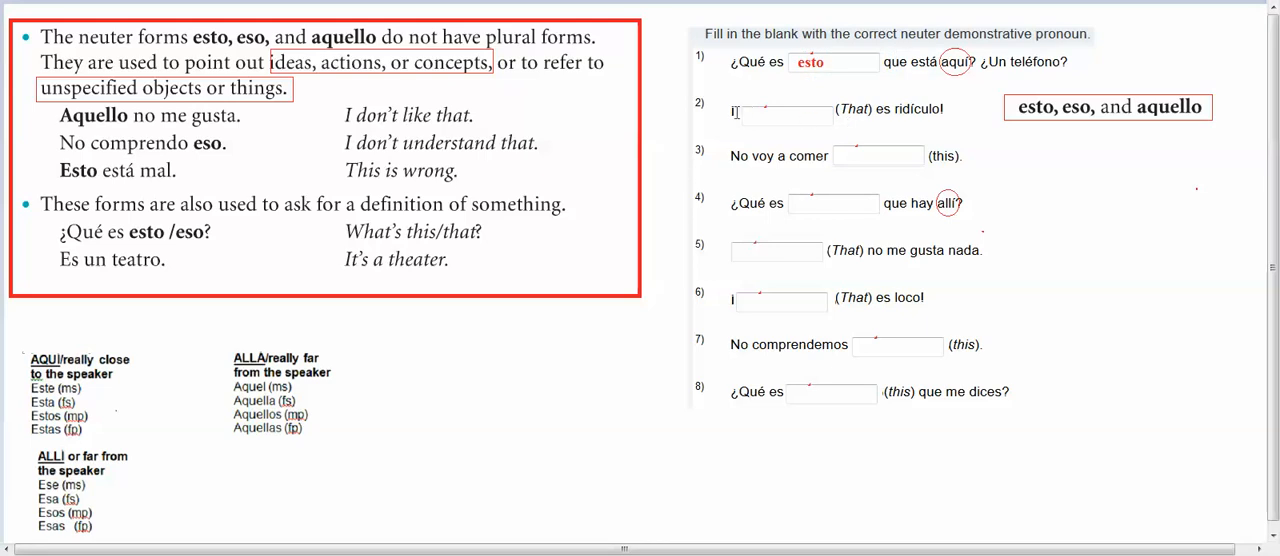
left_click(784, 108)
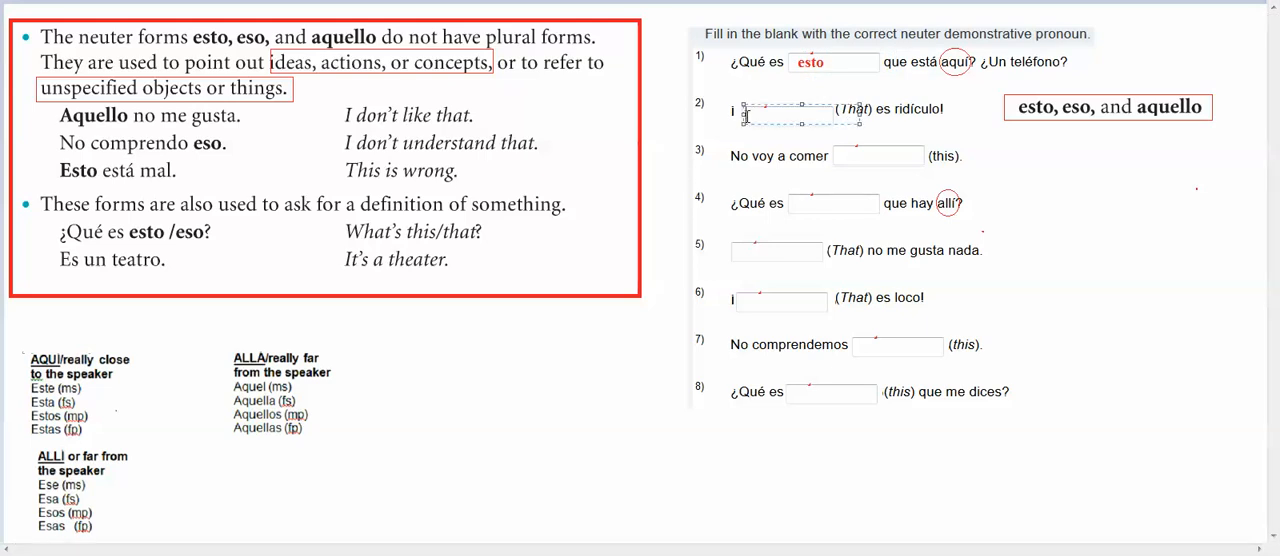
type("Eso")
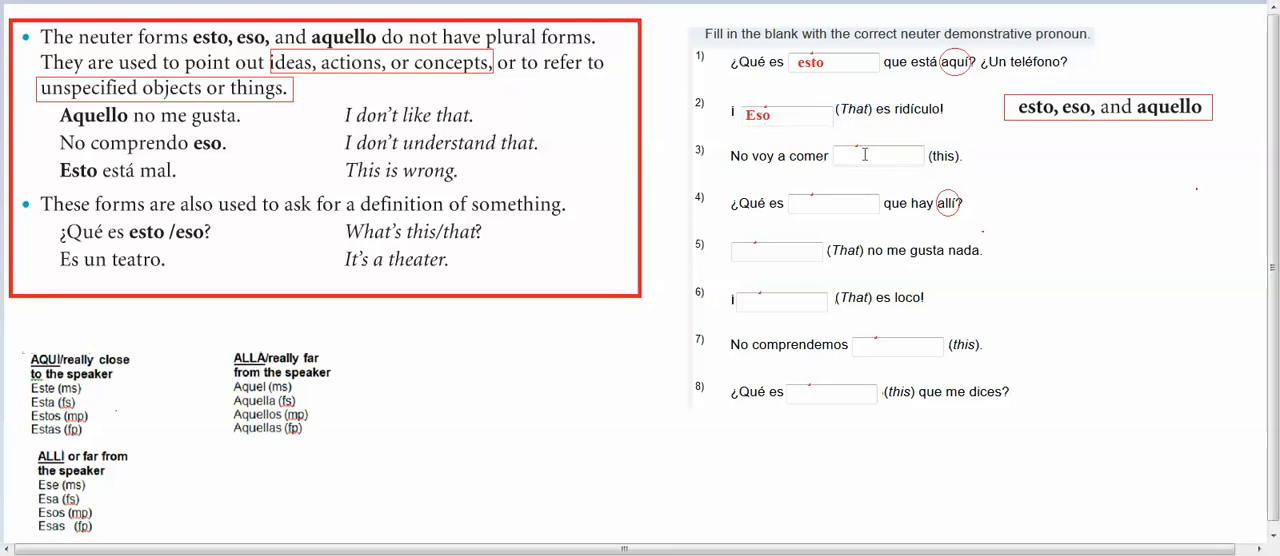
left_click(878, 156)
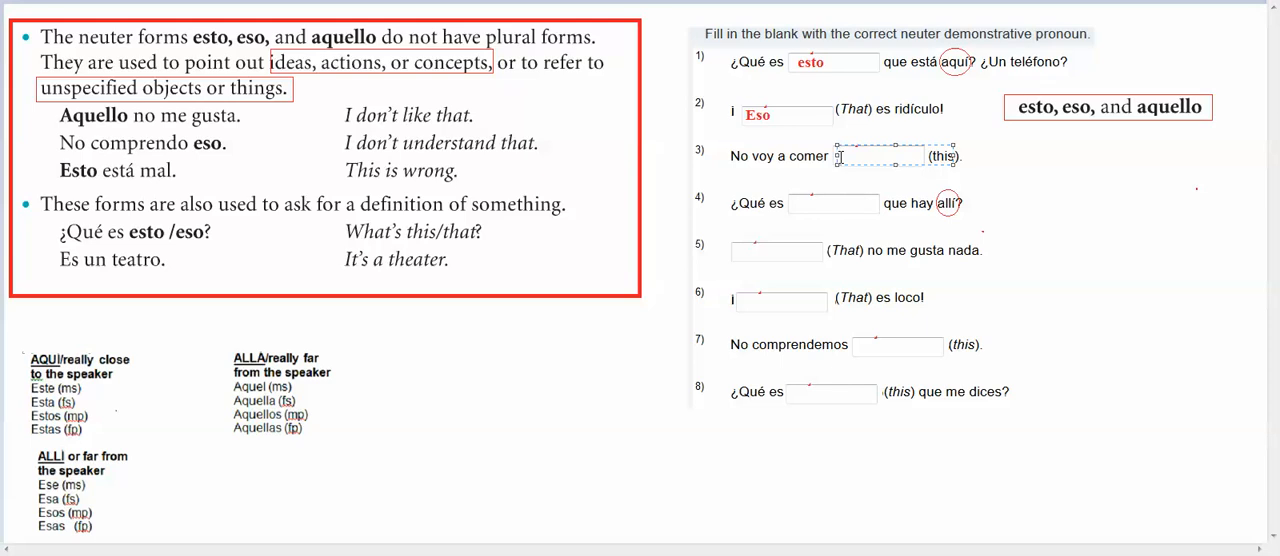
type("esto")
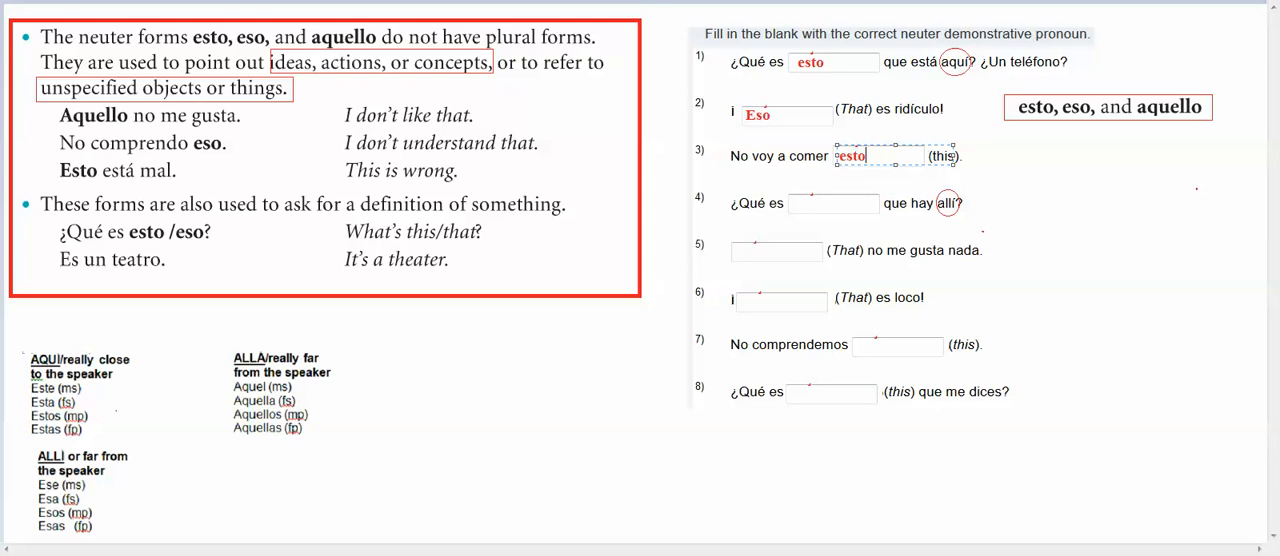
left_click(836, 204)
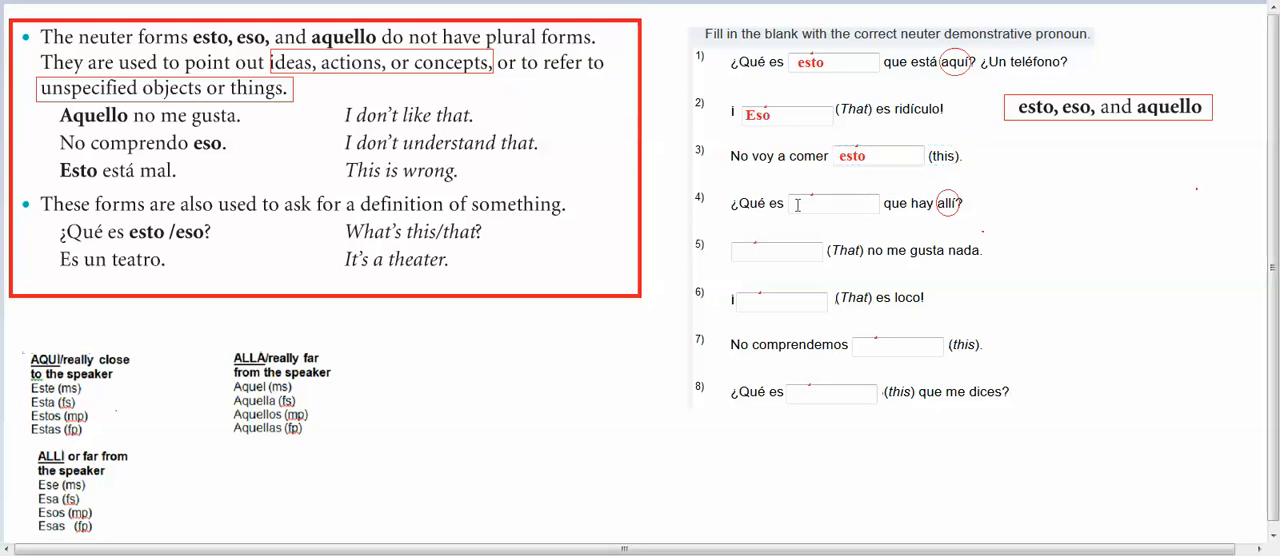
type("eso")
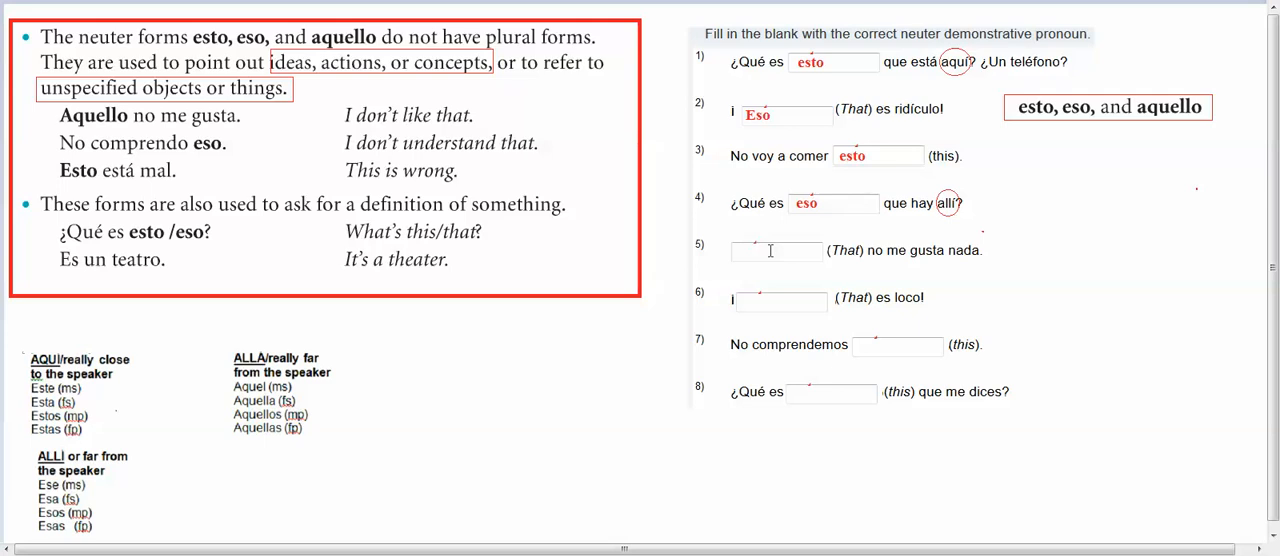
- Fill sentences 5–8 of the neuter exercise with Eso, Eso, esto, esto in red
left_click(778, 250)
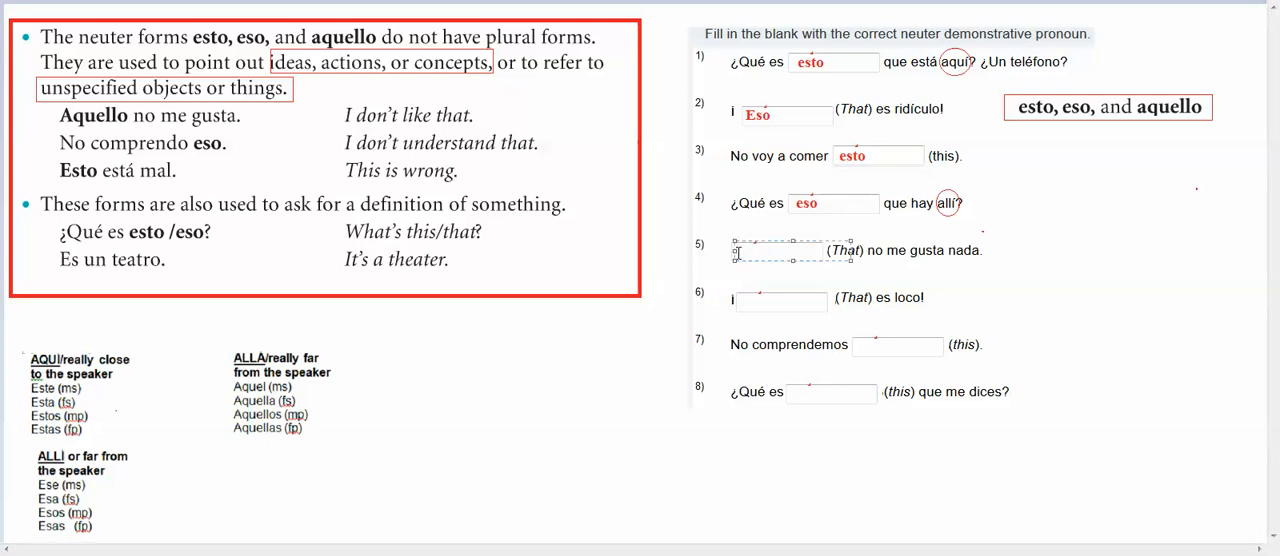
type("Eso")
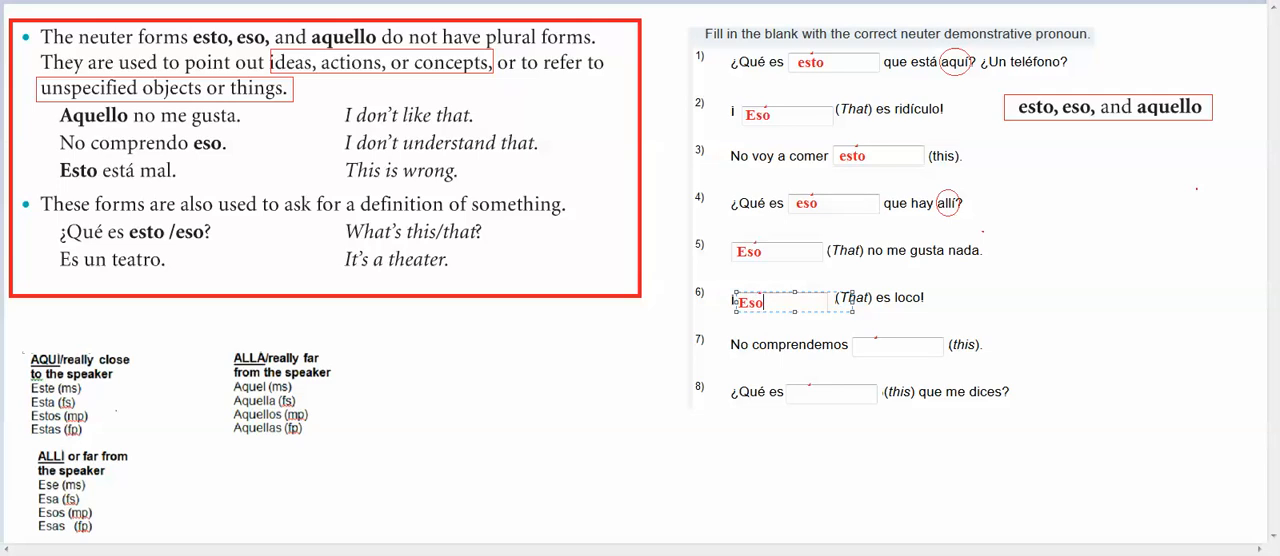
mouse_move(862, 344)
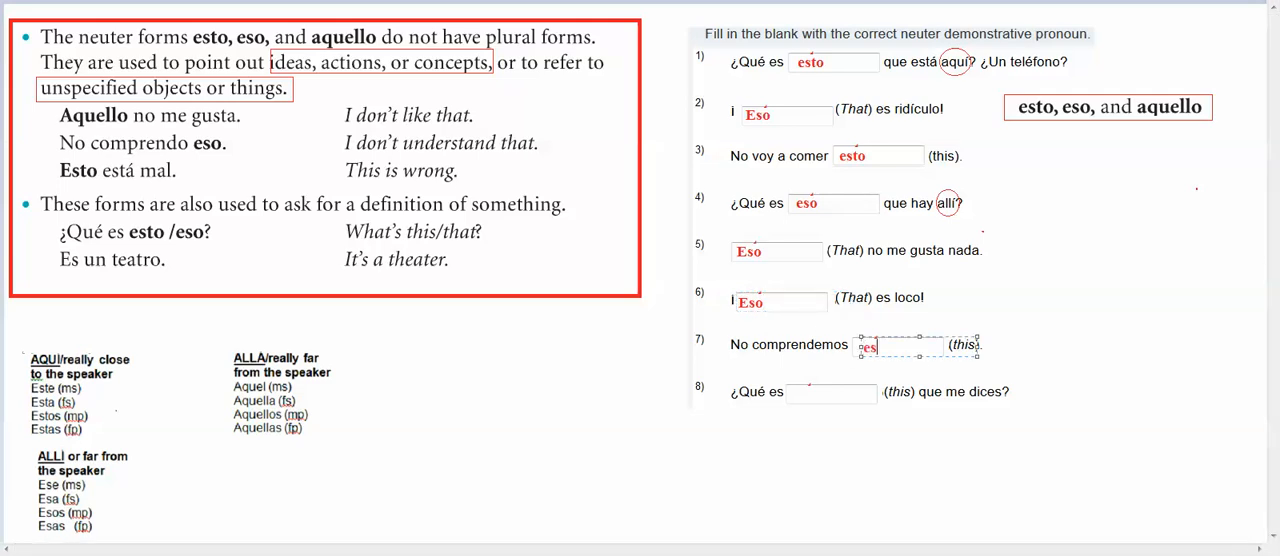
type("esto")
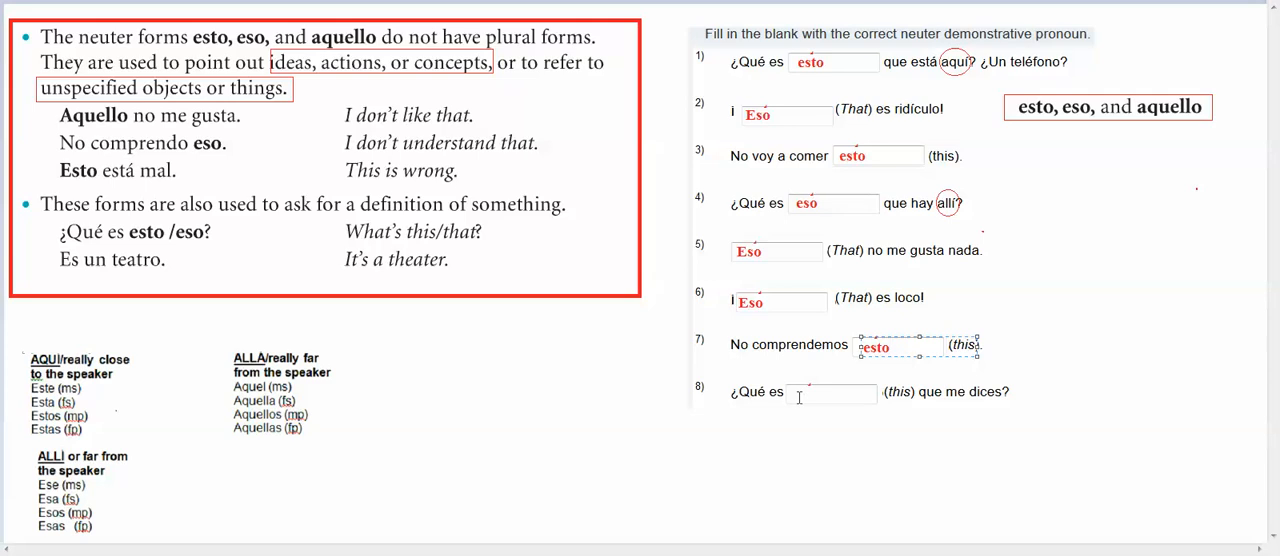
left_click(832, 392)
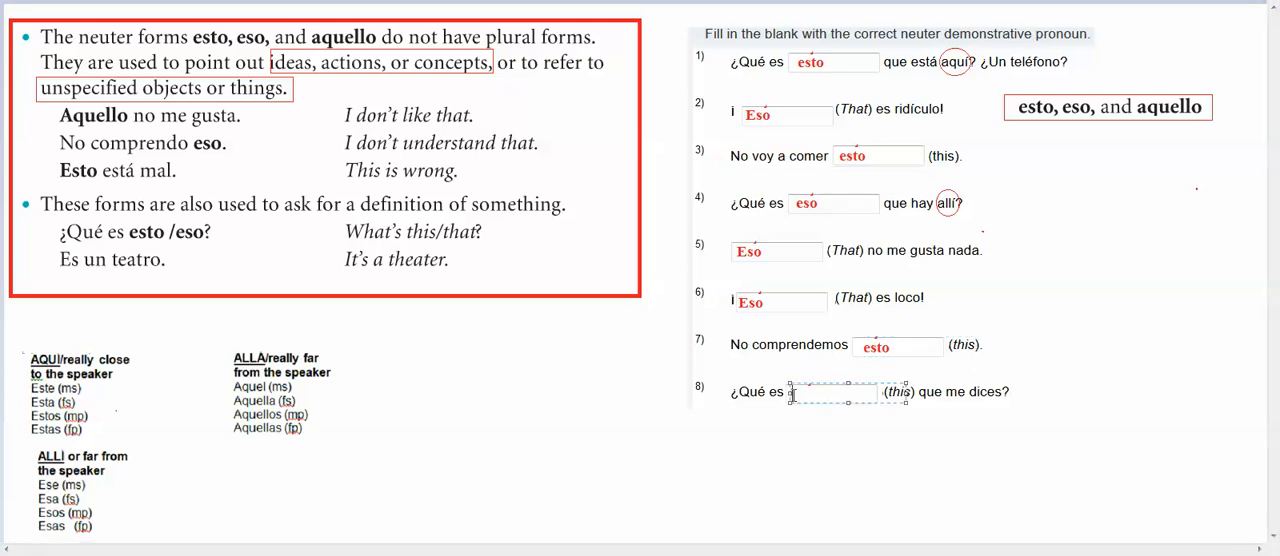
type("esto")
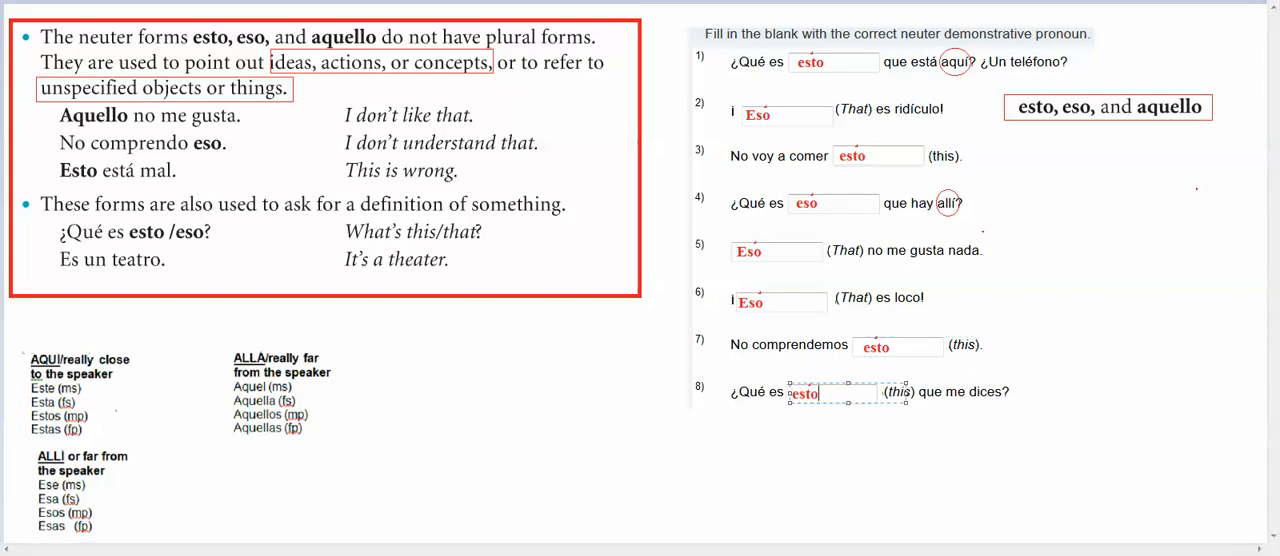